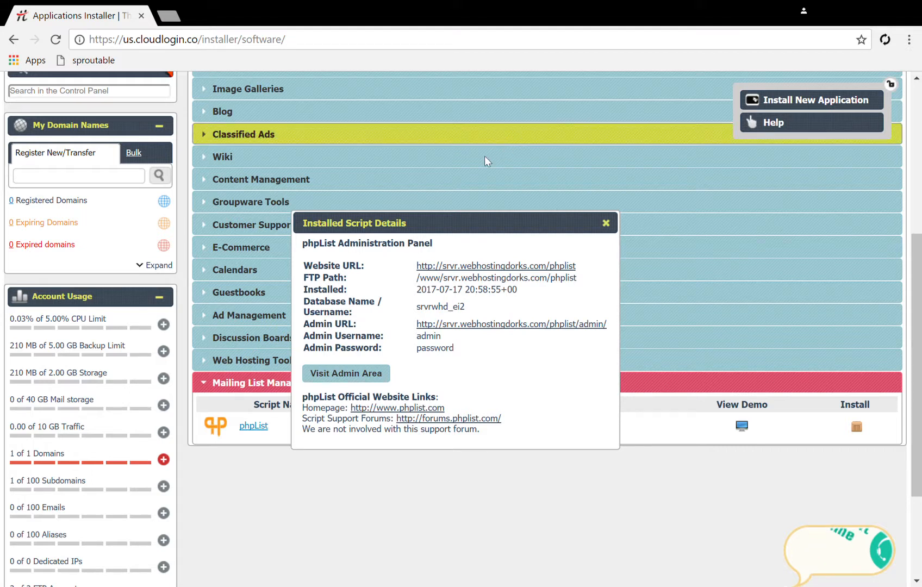
Expand the Classified Ads category and scroll the installer page with phpList details open.
left_click(243, 135)
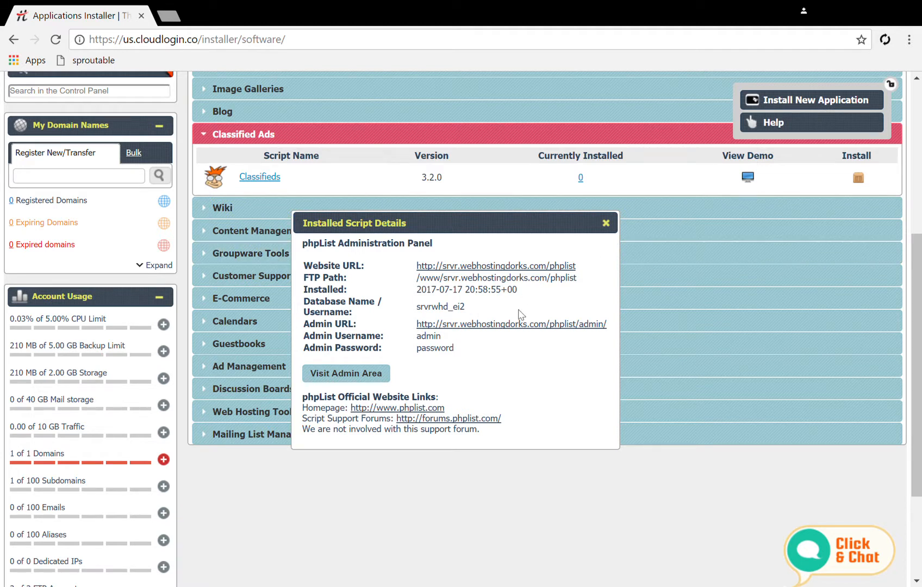
mouse_move(441, 246)
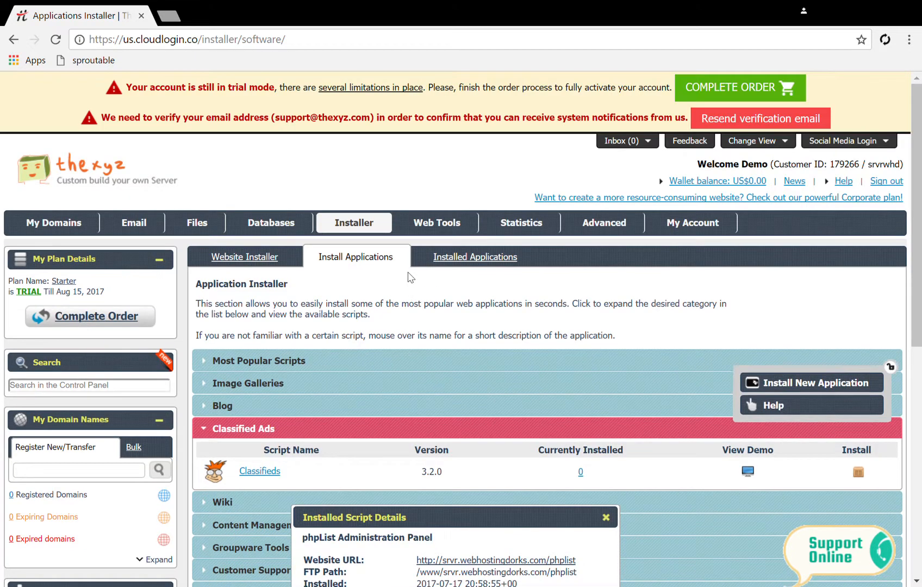
scroll("down", 3)
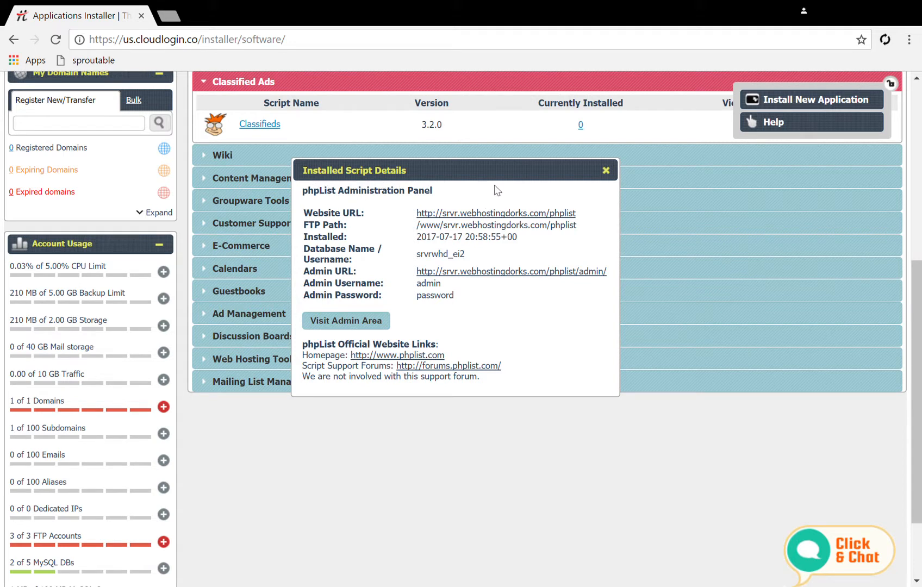
mouse_move(427, 324)
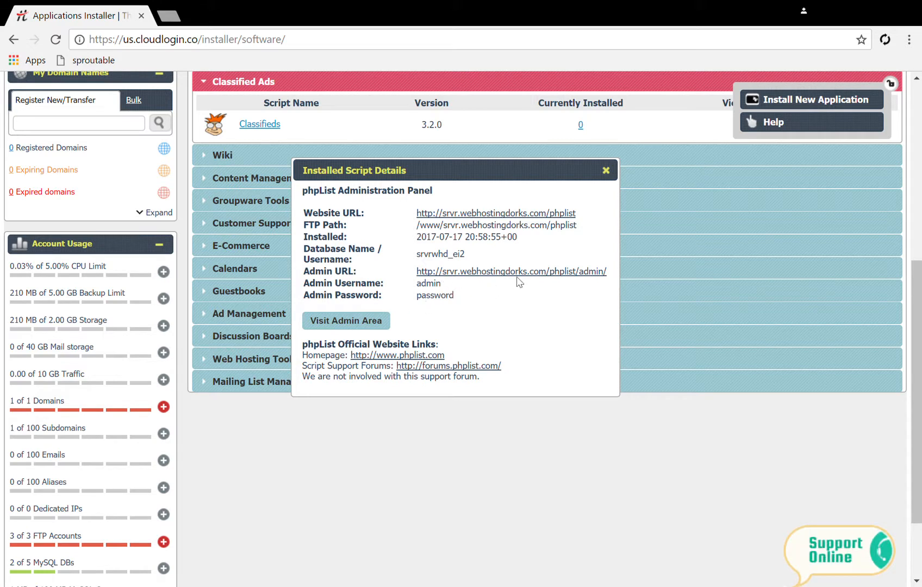
mouse_move(499, 262)
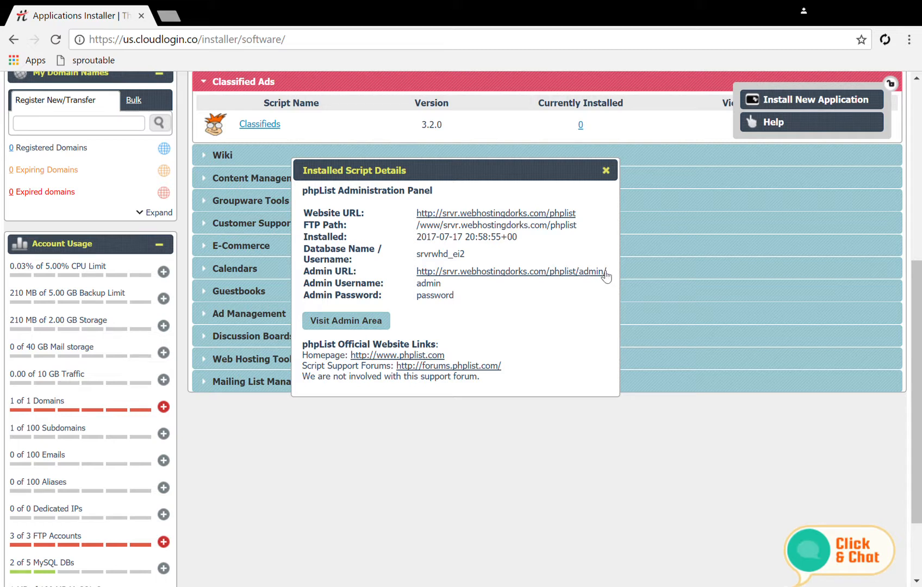
mouse_move(492, 213)
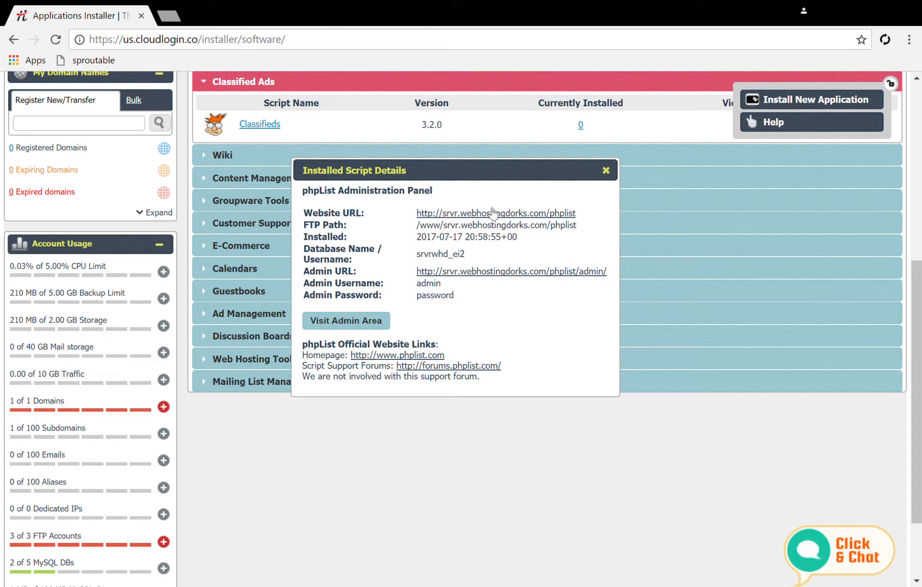
mouse_move(489, 213)
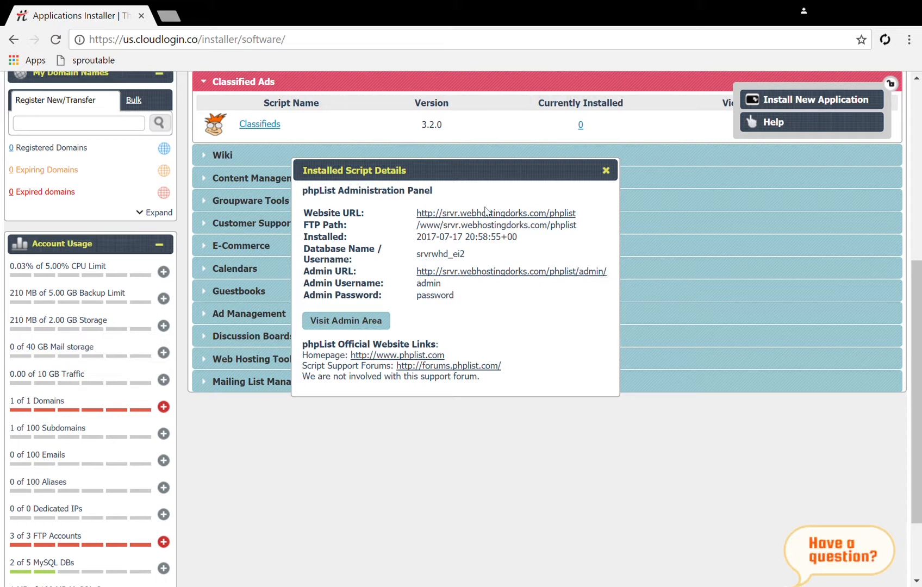
left_click(487, 213)
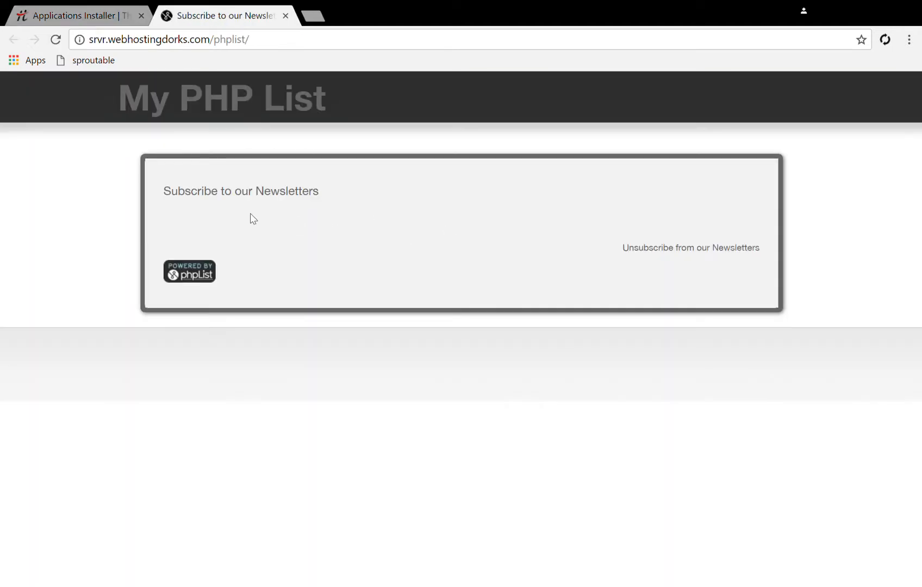
mouse_move(253, 192)
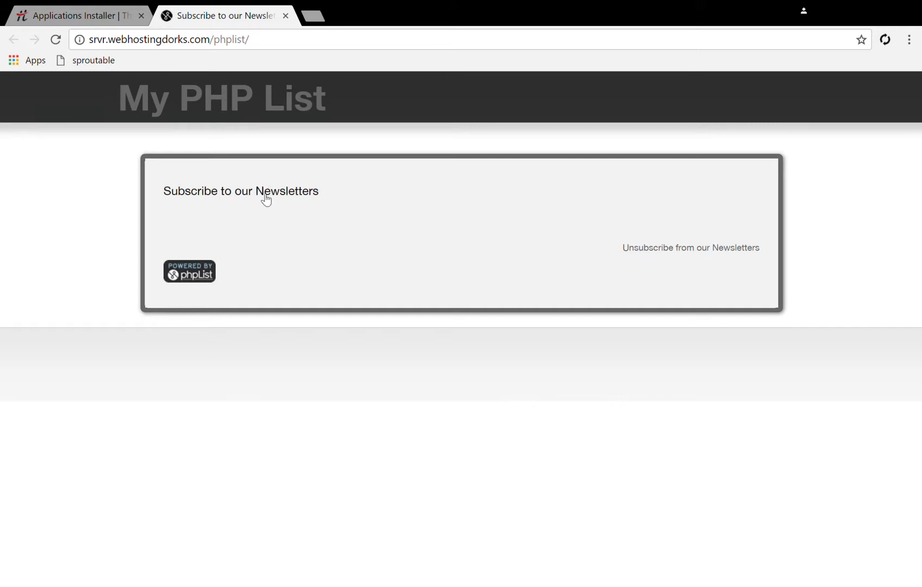
left_click(241, 191)
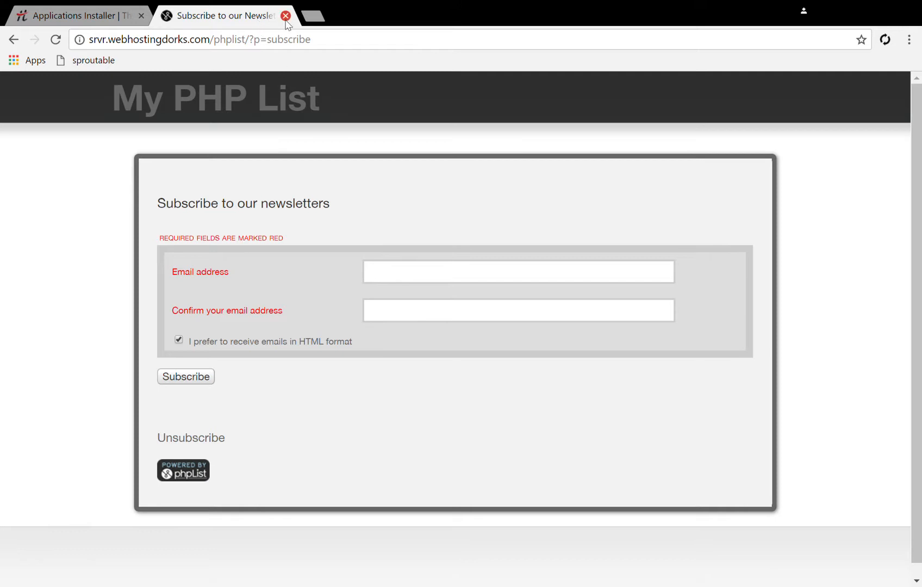
left_click(286, 16)
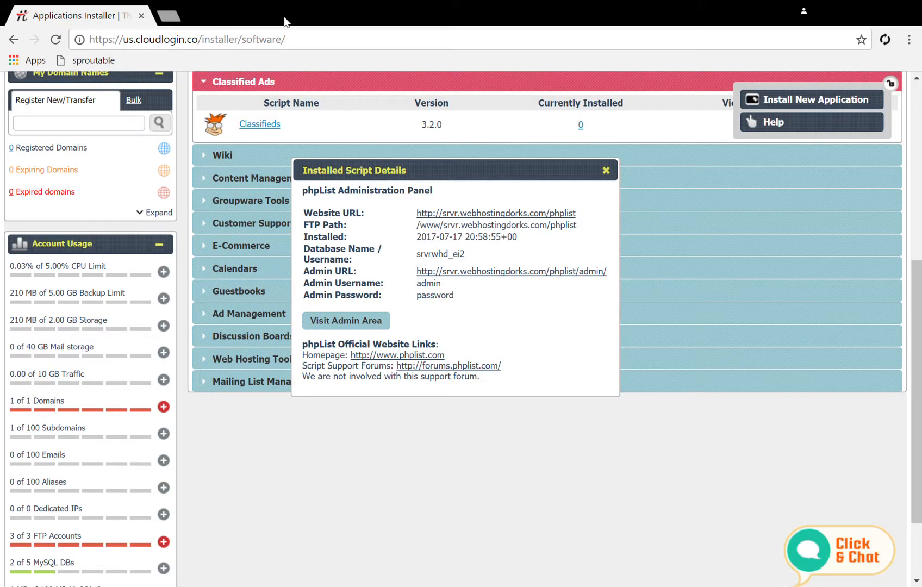
mouse_move(547, 277)
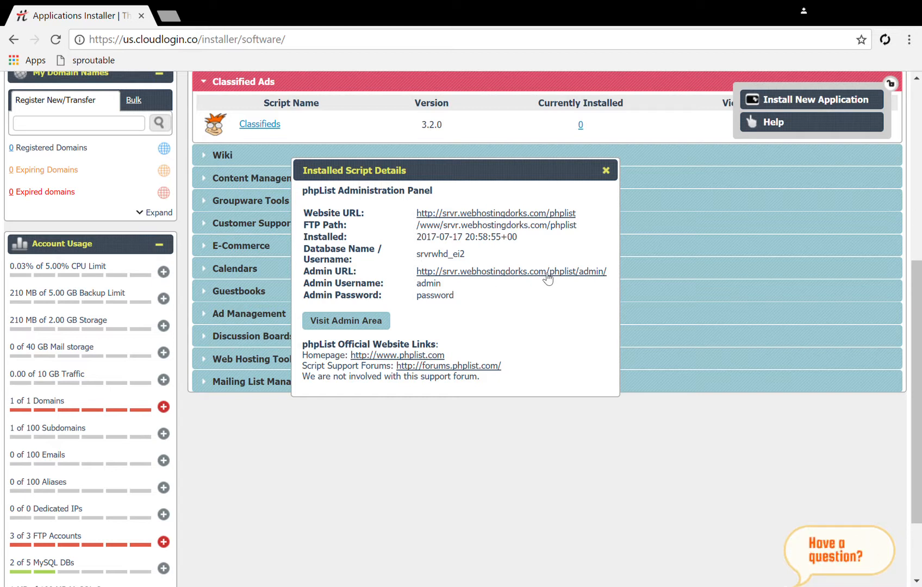
Open the phpList admin login page and enter the name admin and a password.
left_click(511, 271)
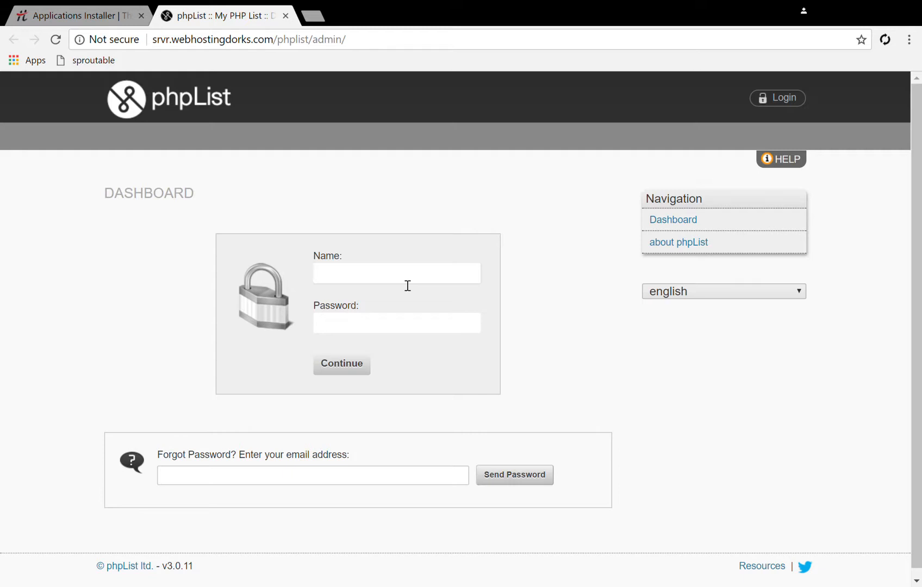
type("sdminq")
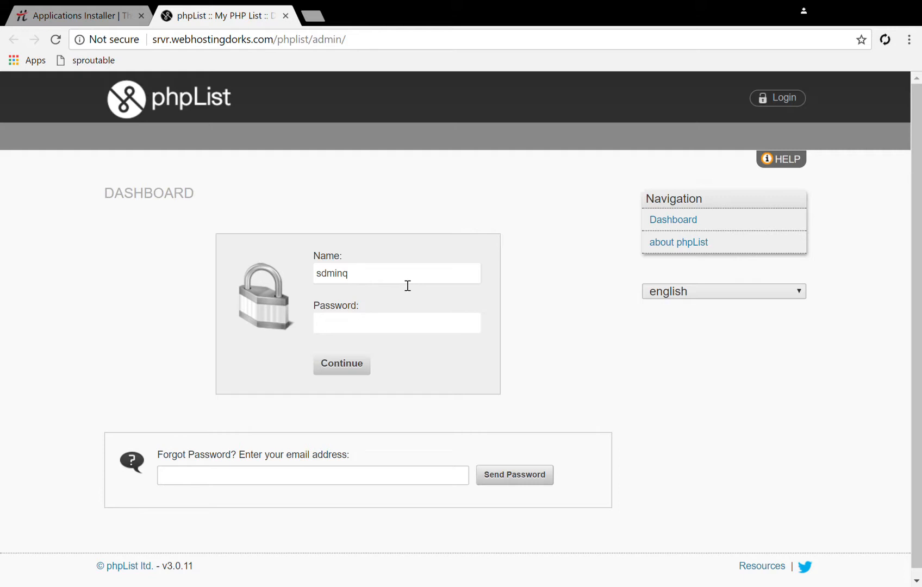
type("ad")
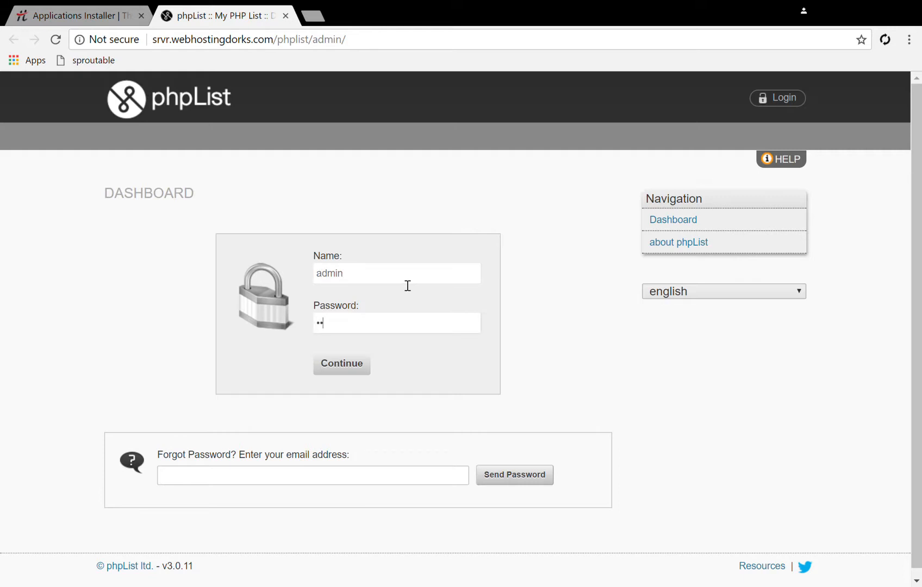
type("password")
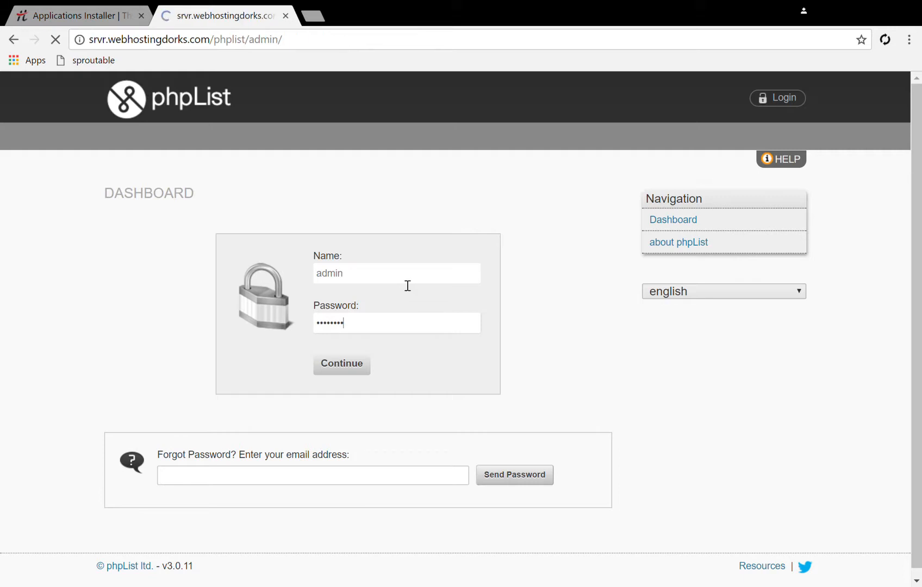
Log in to phpList admin and open the Config > Configuration steps checklist.
left_click(341, 363)
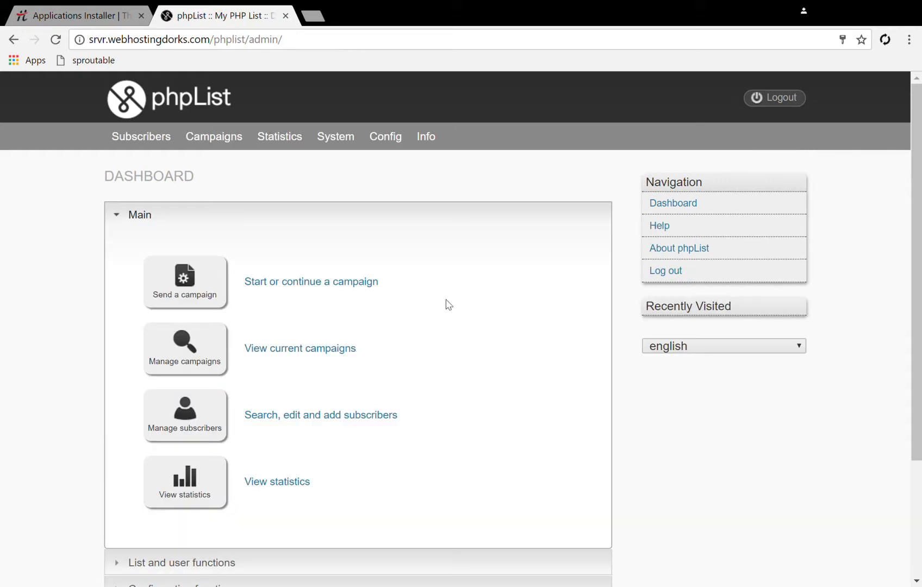
mouse_move(647, 447)
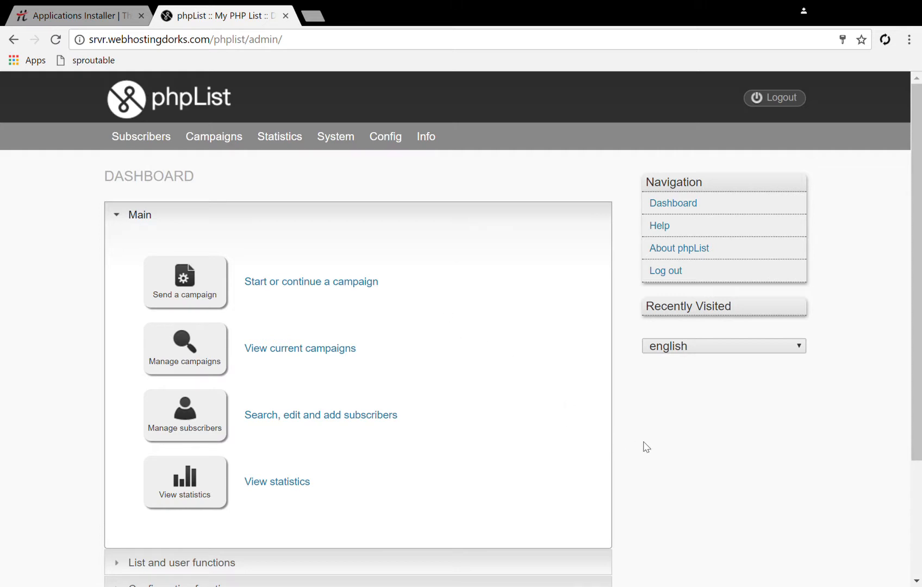
mouse_move(211, 387)
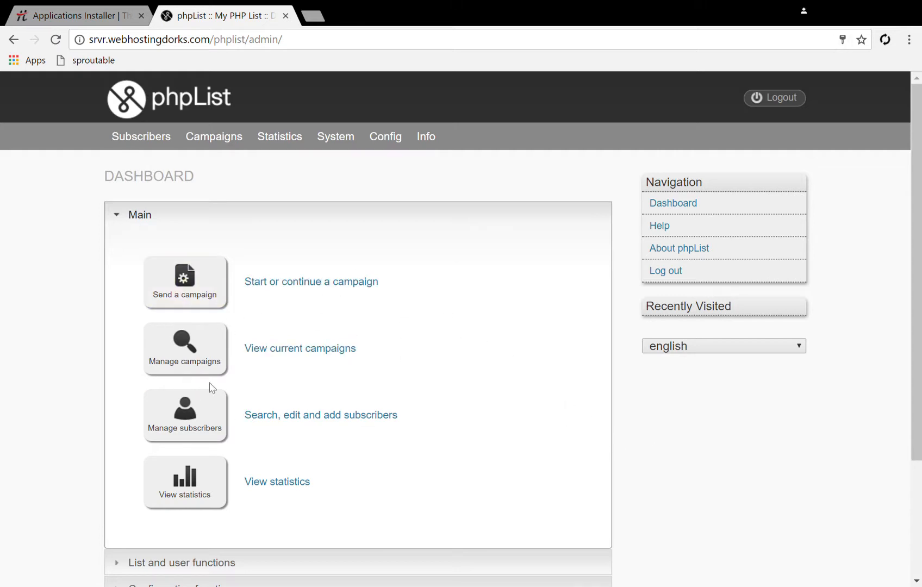
scroll("down", 3)
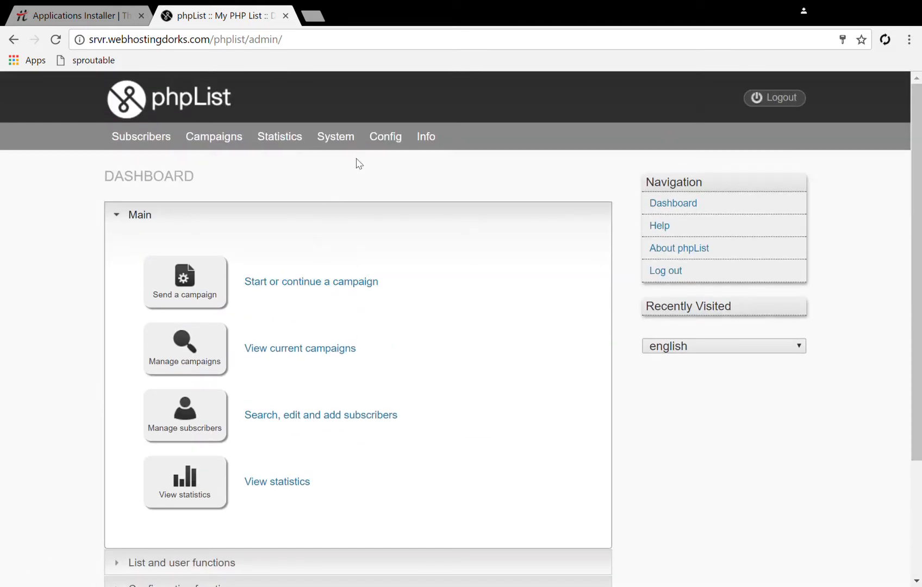
left_click(336, 136)
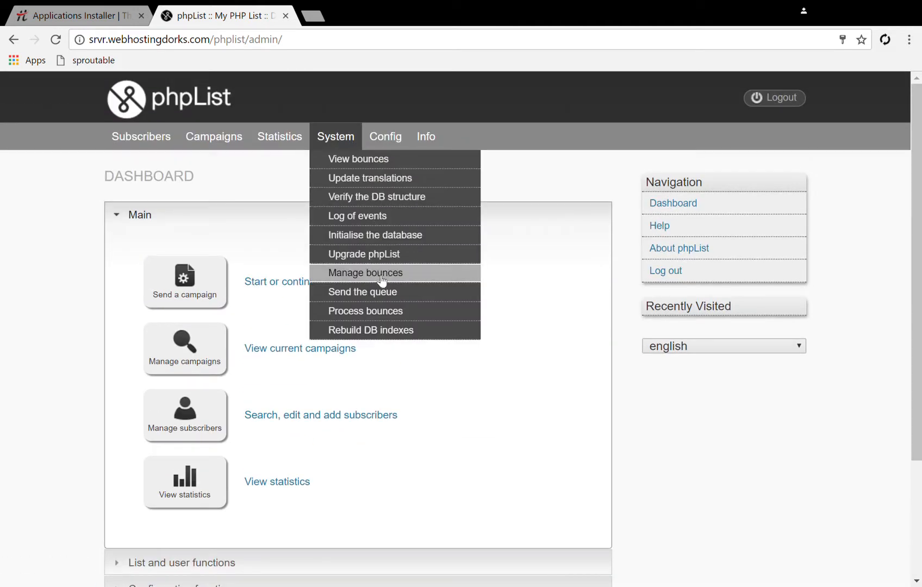
mouse_move(473, 221)
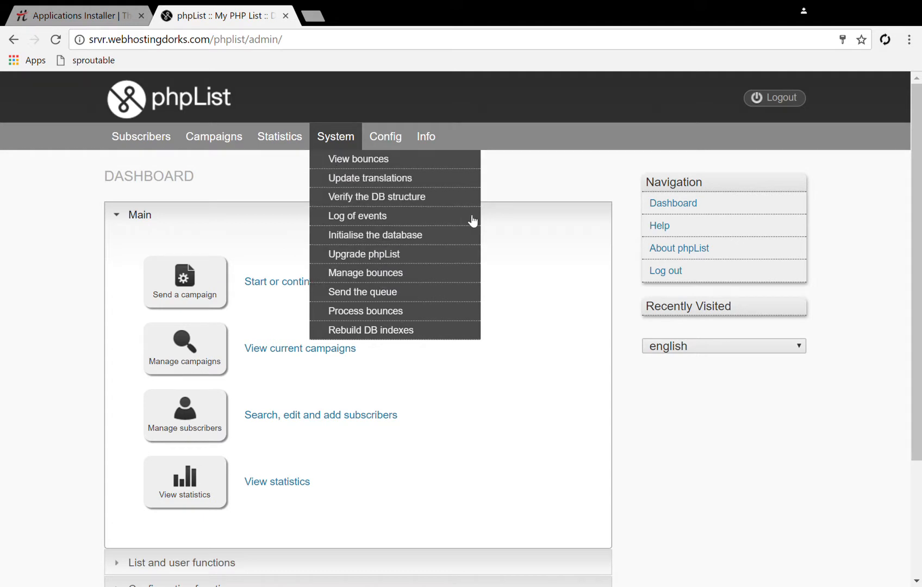
left_click(385, 136)
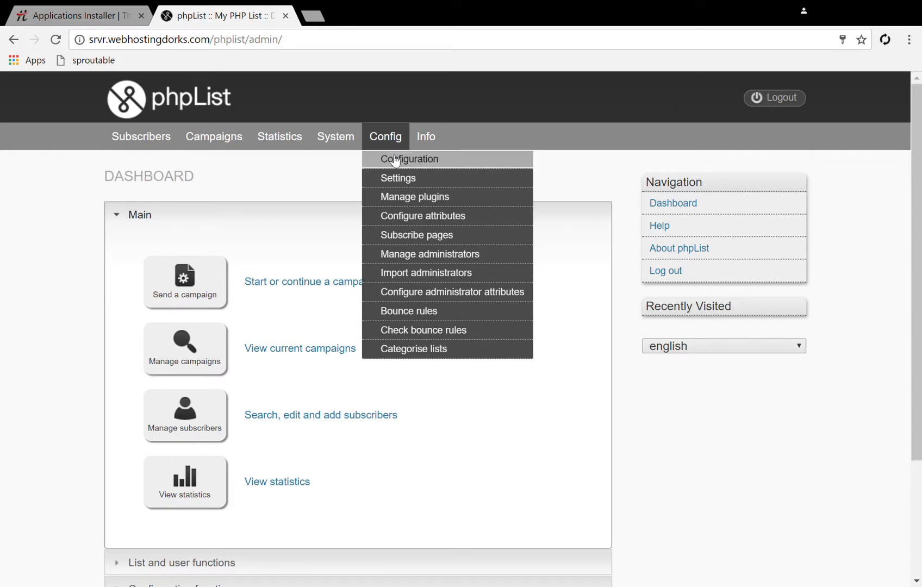
left_click(410, 159)
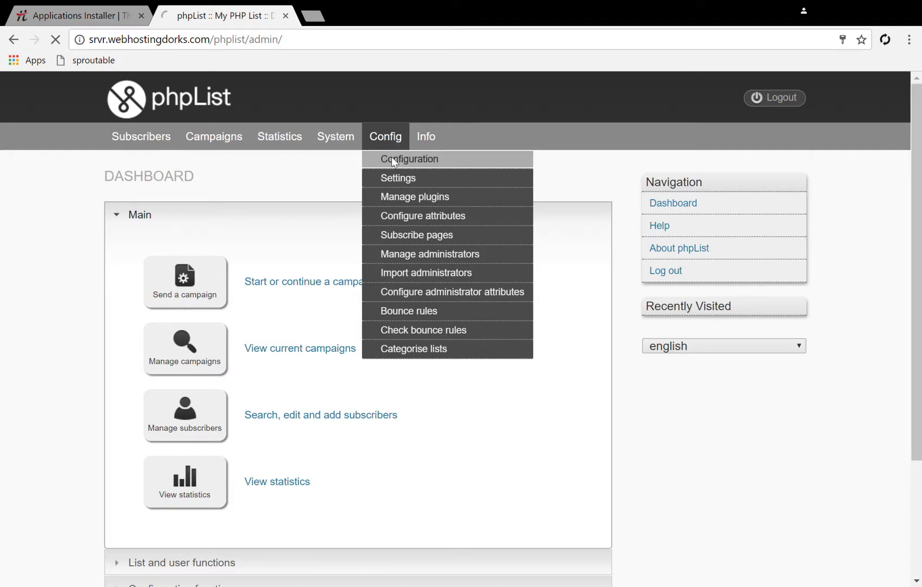
left_click(410, 159)
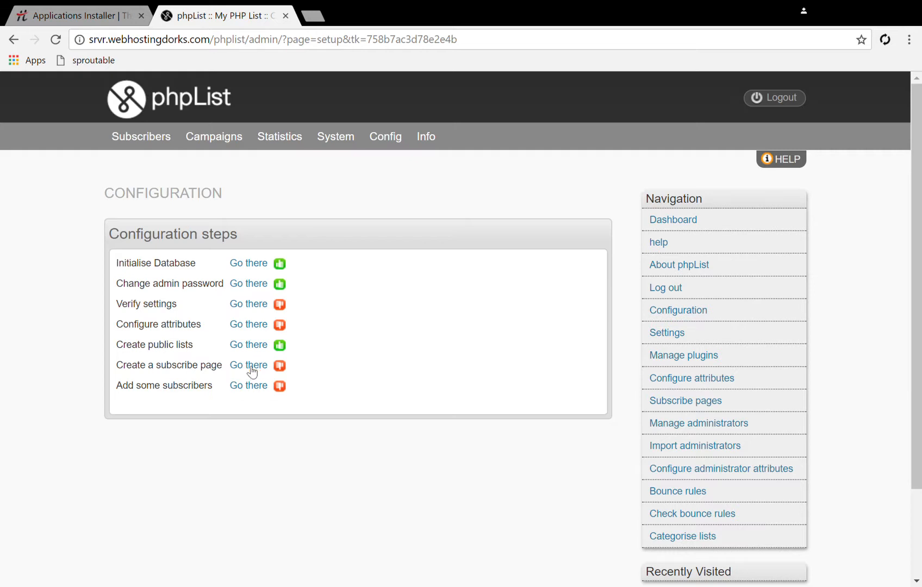
Open Config > Settings to show website address, domain, contact email and organisation name.
left_click(385, 136)
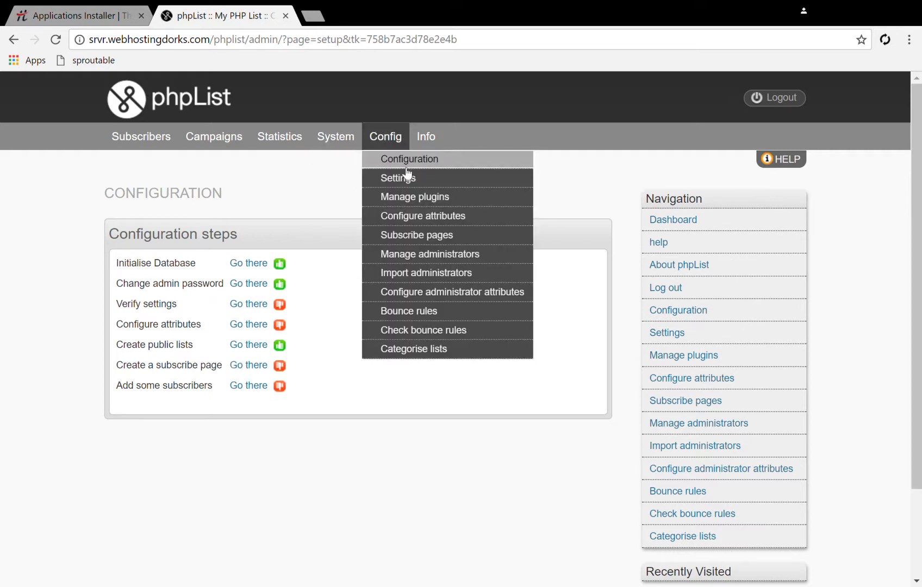
left_click(398, 178)
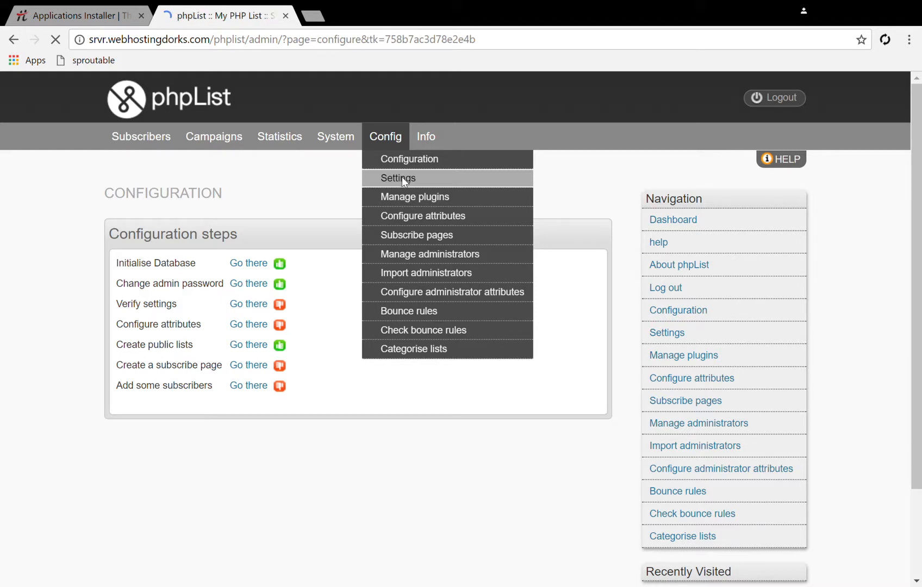
left_click(397, 177)
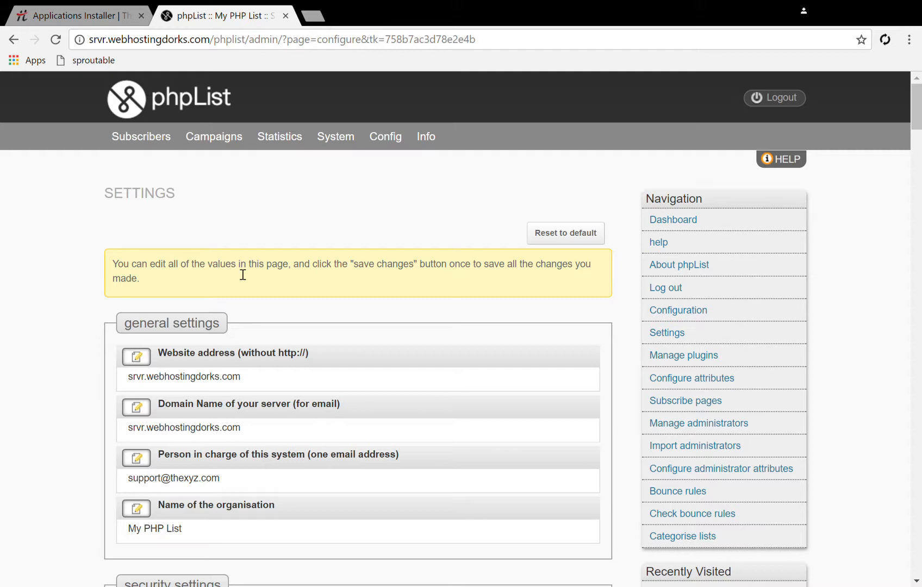
mouse_move(213, 376)
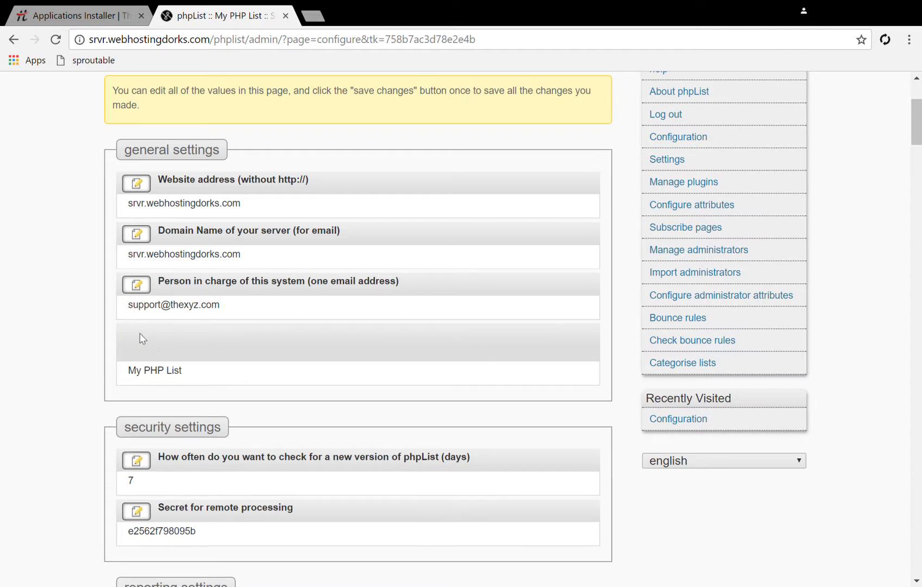
Change the organisation name to 'Thexyz Demo of phpList' and save it.
left_click(135, 343)
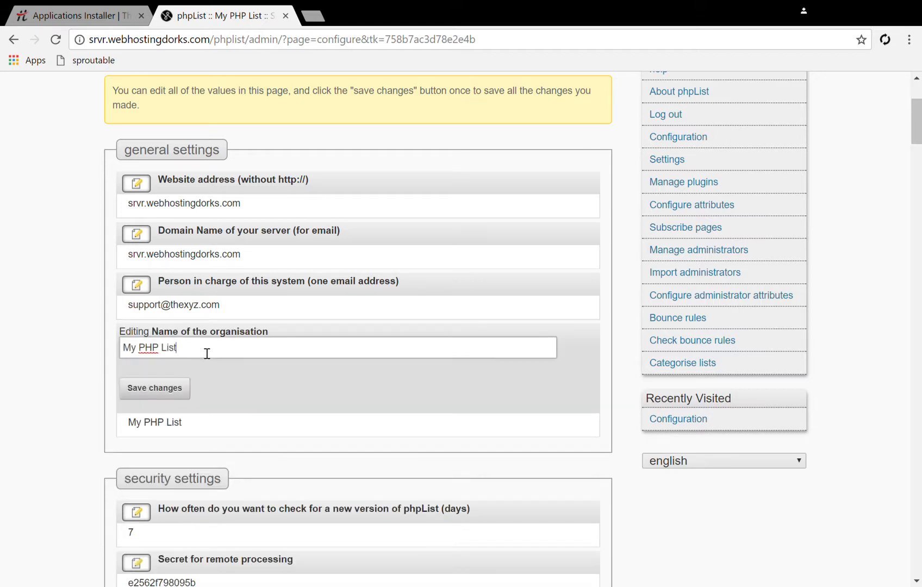
type("Thexyz Demo of")
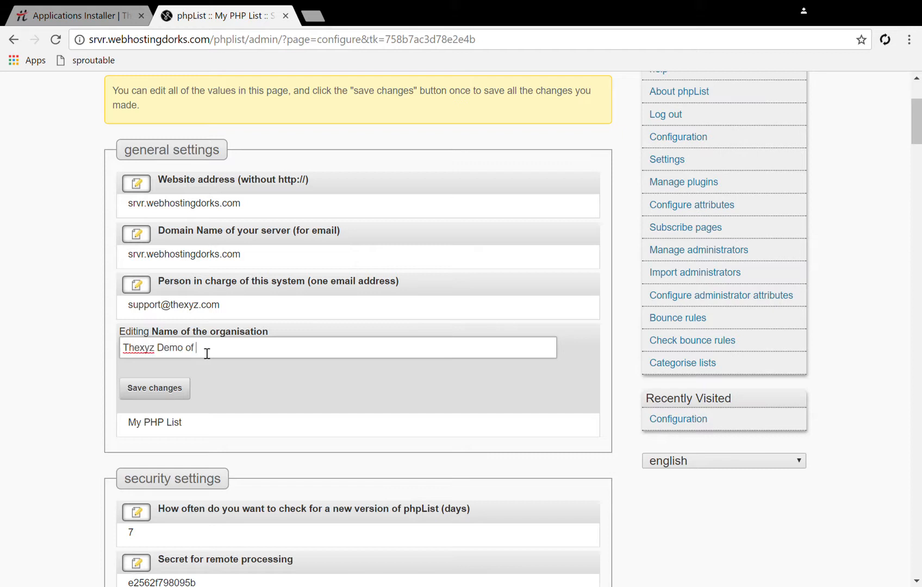
type("phpList")
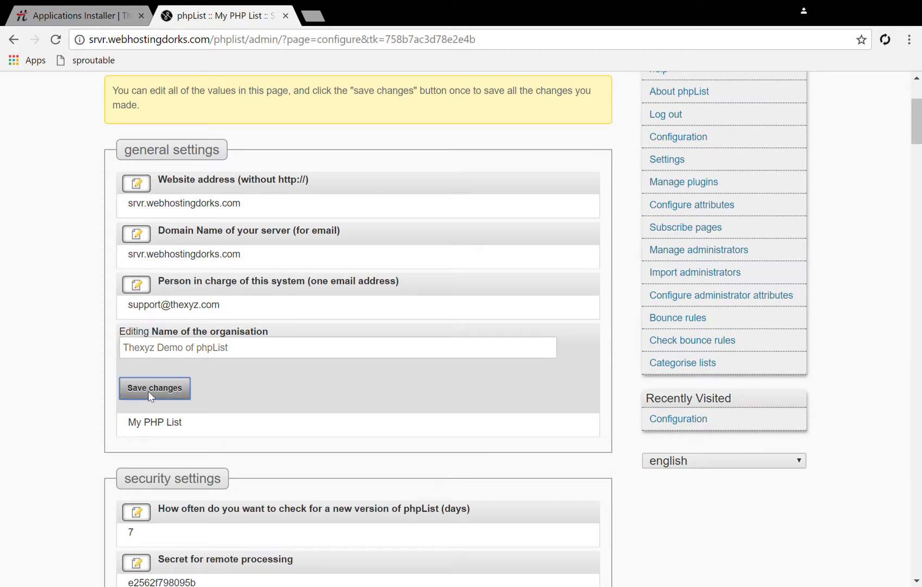
left_click(154, 388)
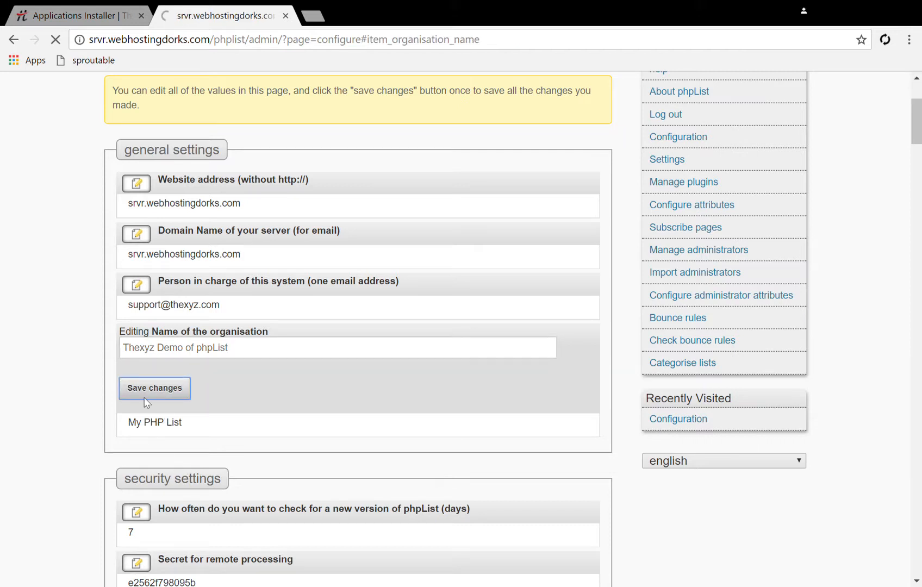
left_click(153, 387)
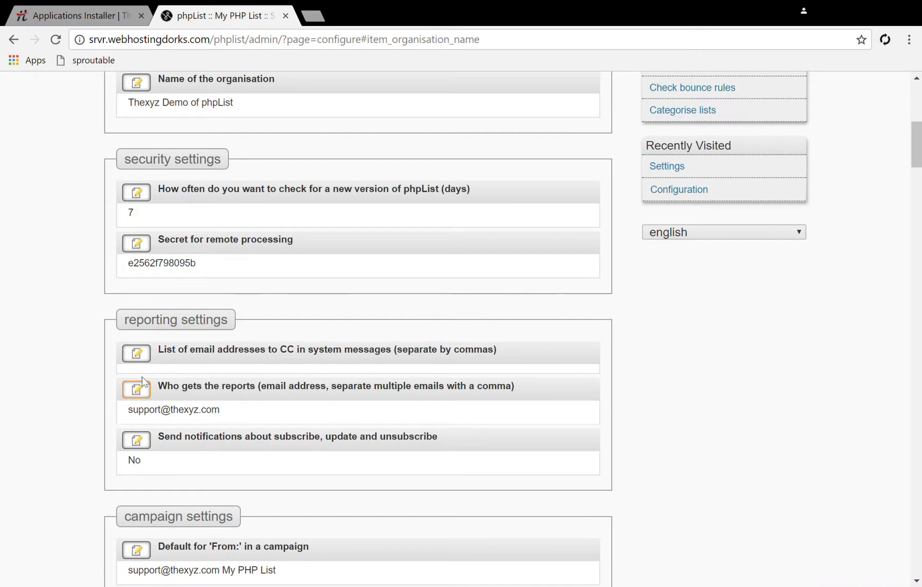
scroll("down", 3)
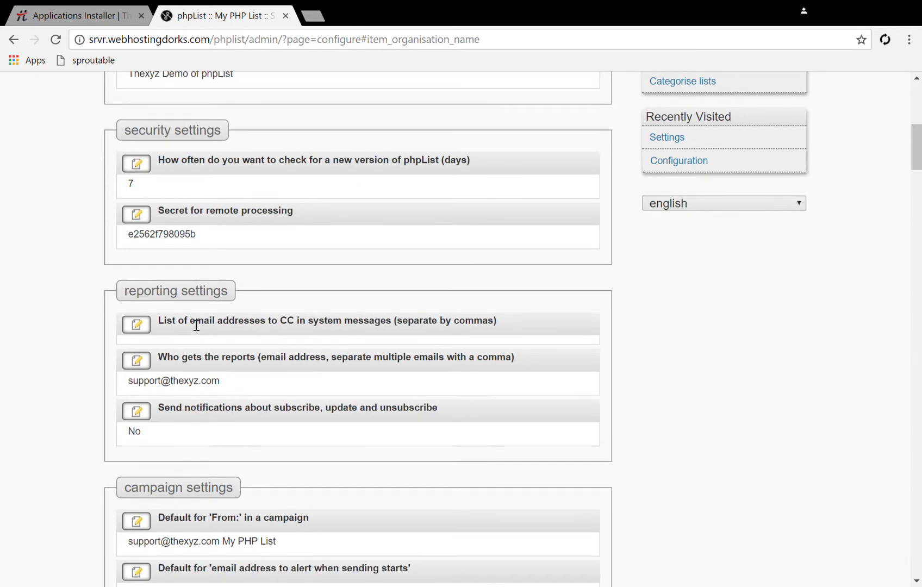
scroll("down", 3)
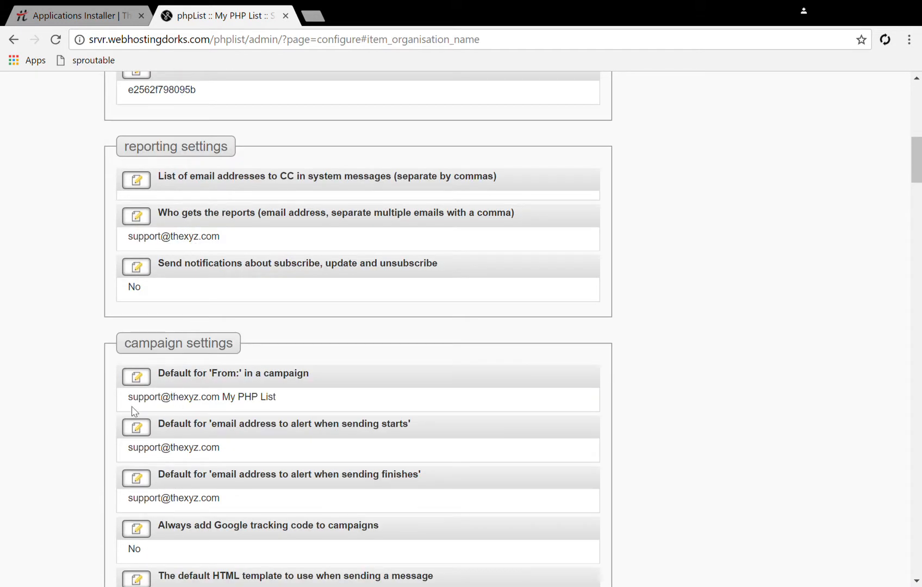
mouse_move(159, 395)
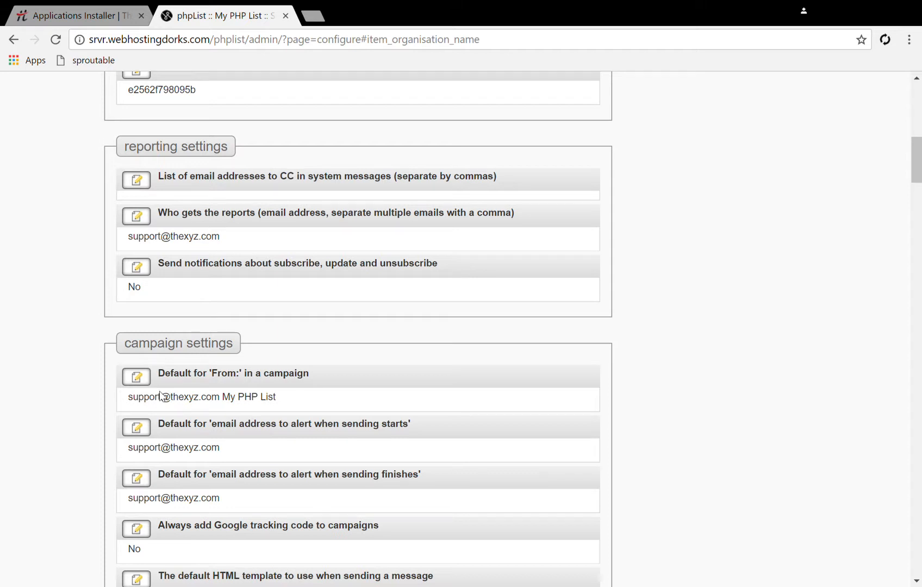
scroll("down", 3)
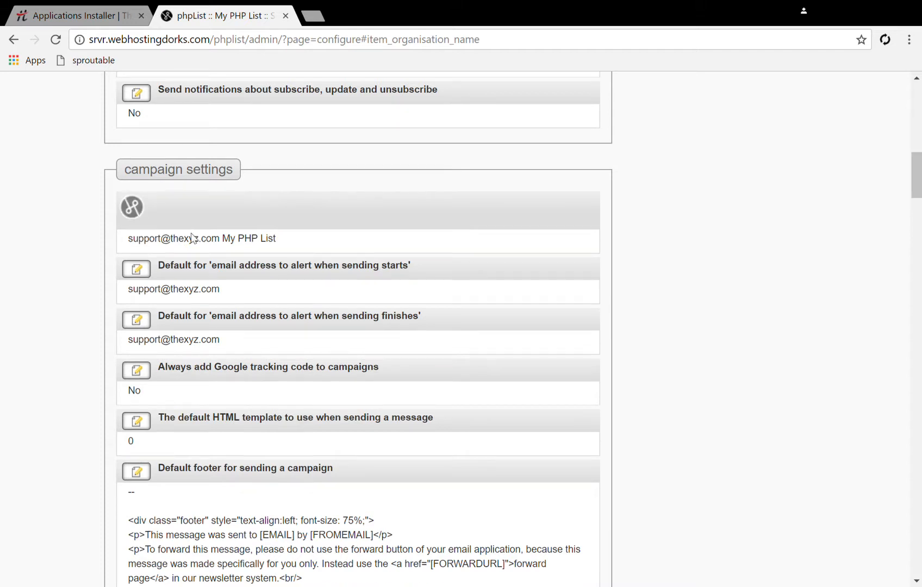
left_click(132, 208)
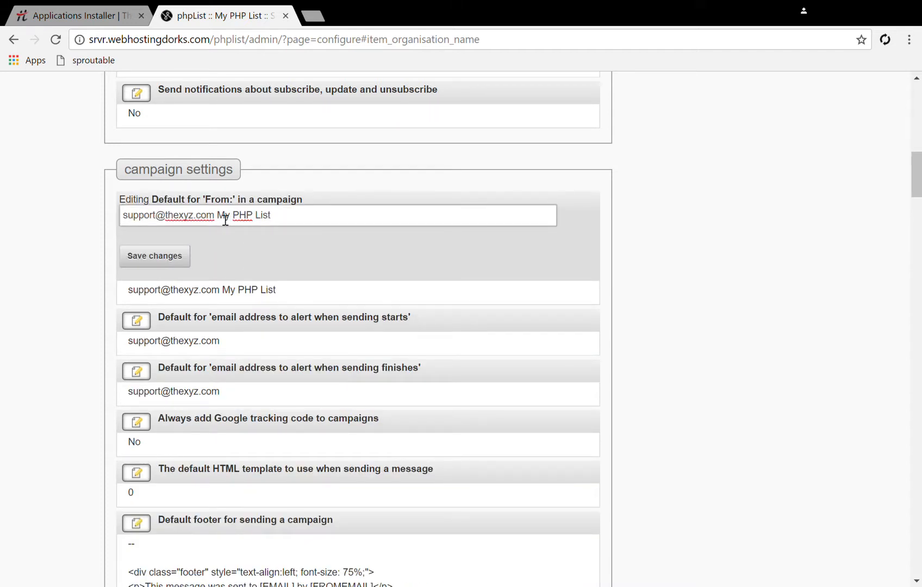
type("T")
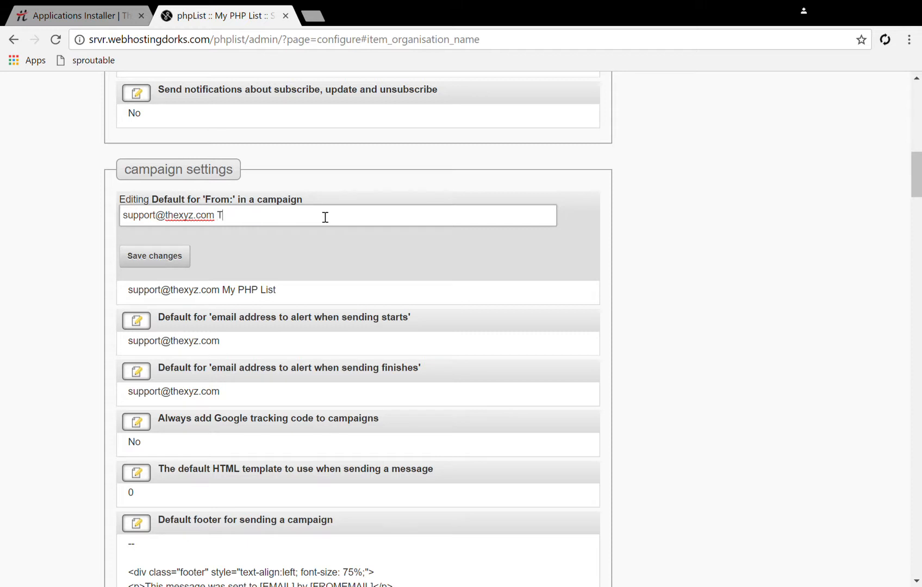
type("hexyz phpList demo")
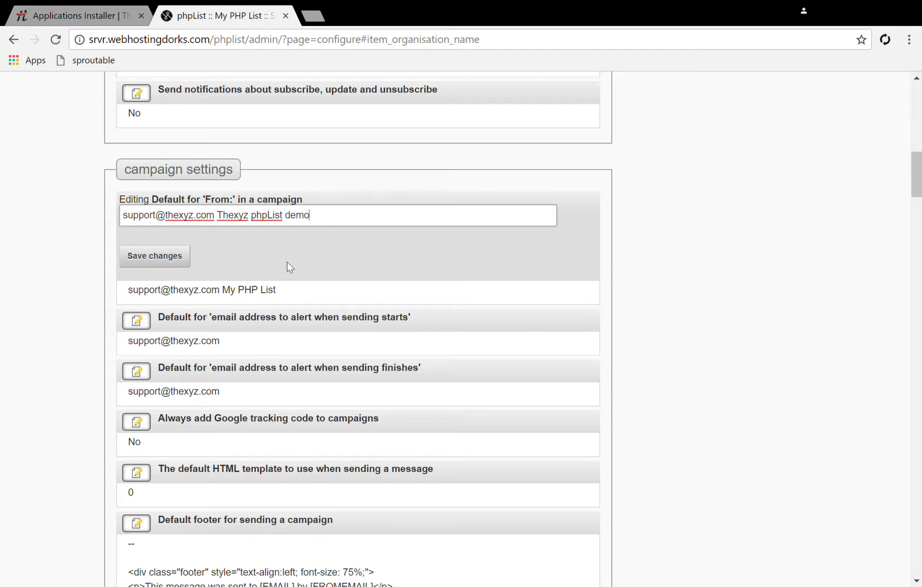
left_click(154, 256)
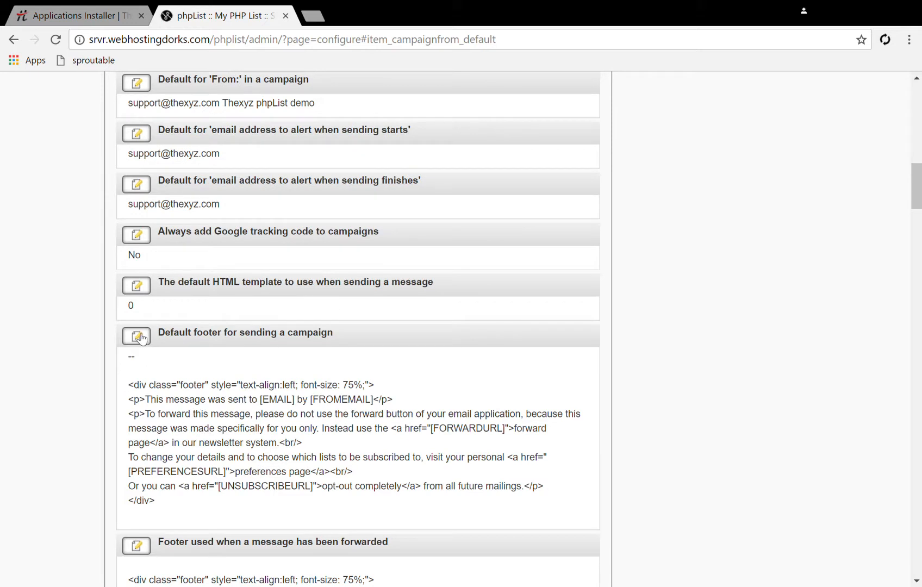
mouse_move(378, 395)
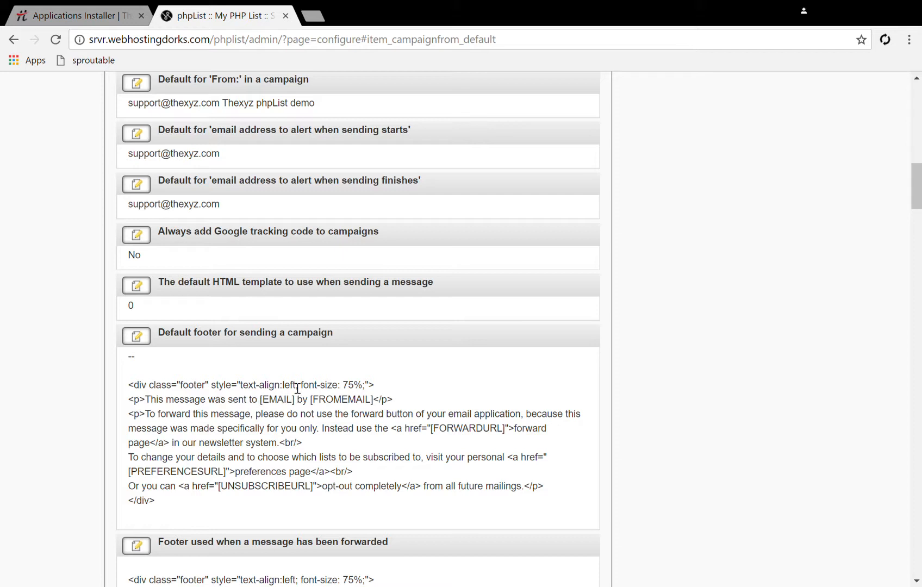
Scroll down the settings to the subscription messages and 'Header of public pages' code.
scroll("down", 3)
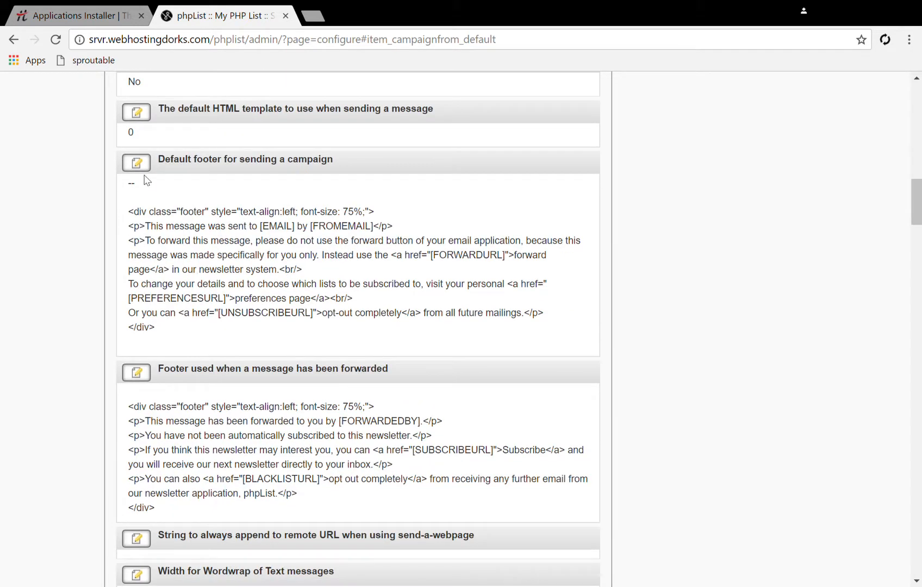
mouse_move(257, 334)
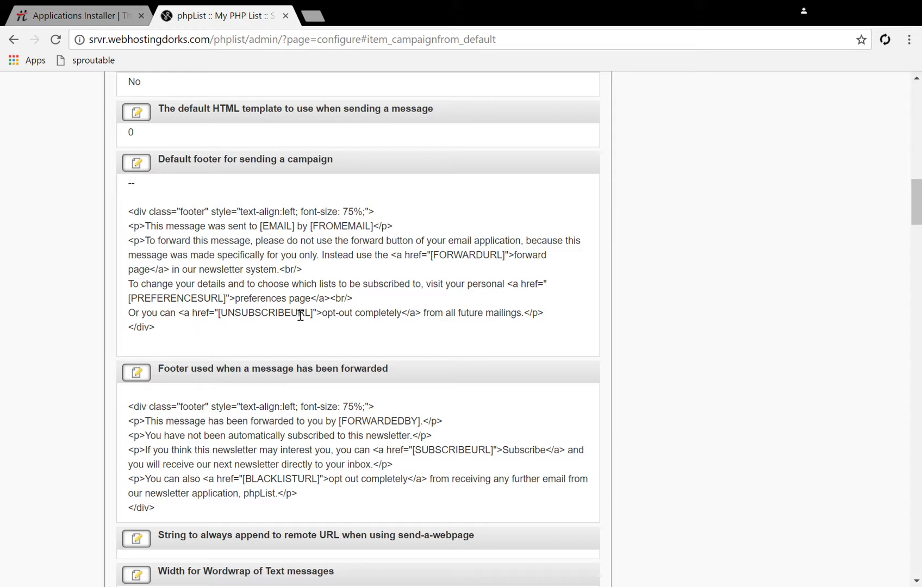
scroll("down", 3)
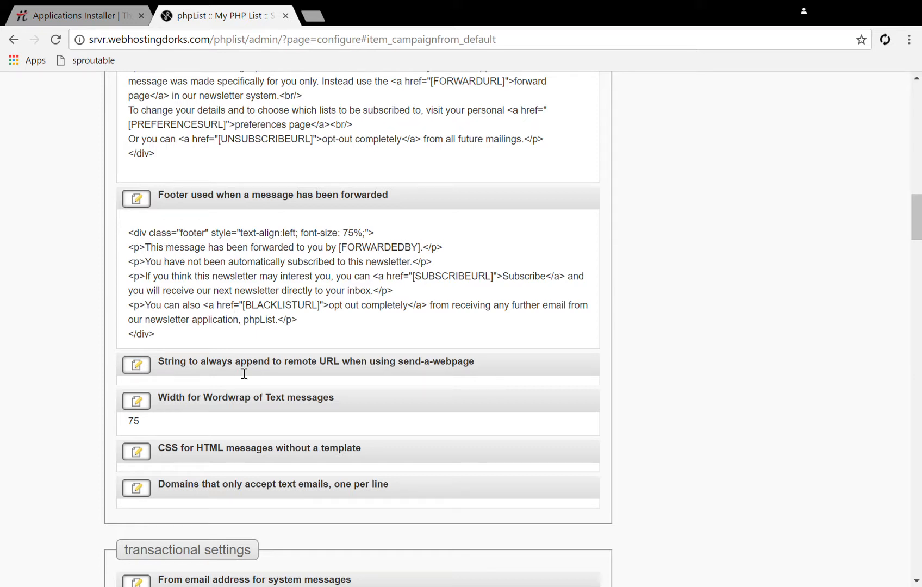
scroll("down", 3)
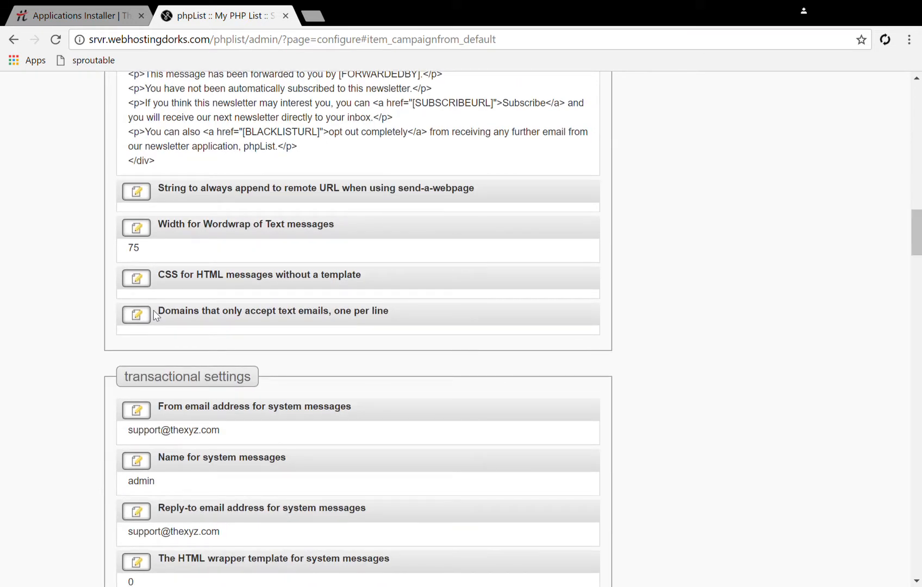
scroll("down", 3)
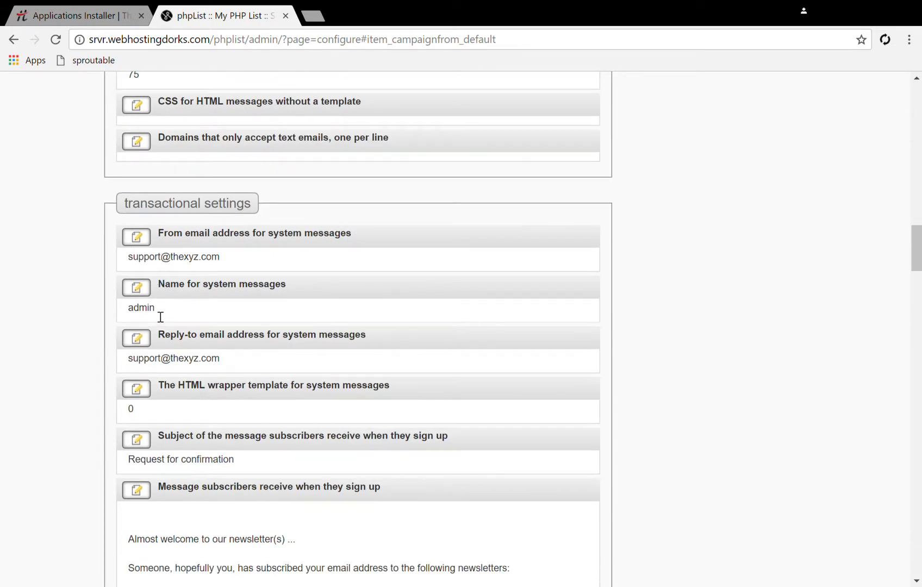
mouse_move(259, 281)
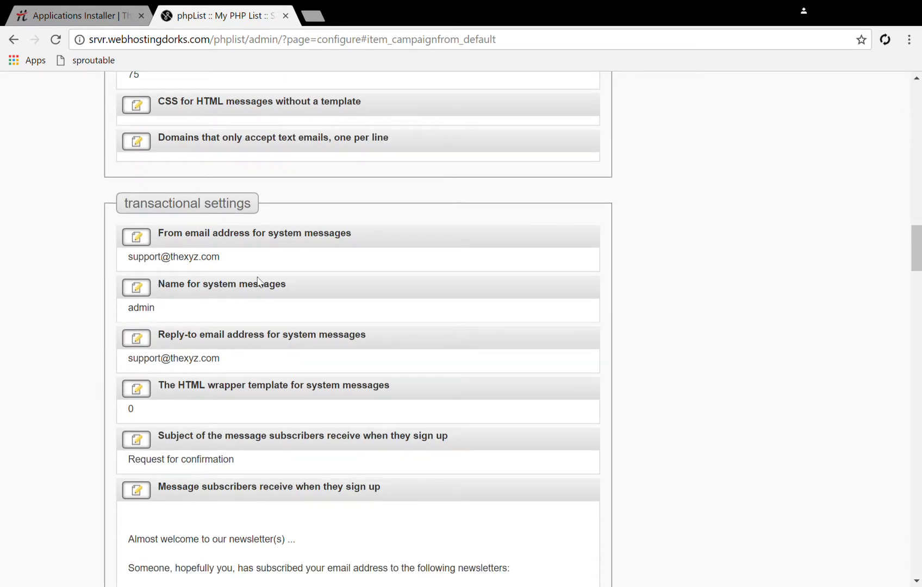
scroll("down", 3)
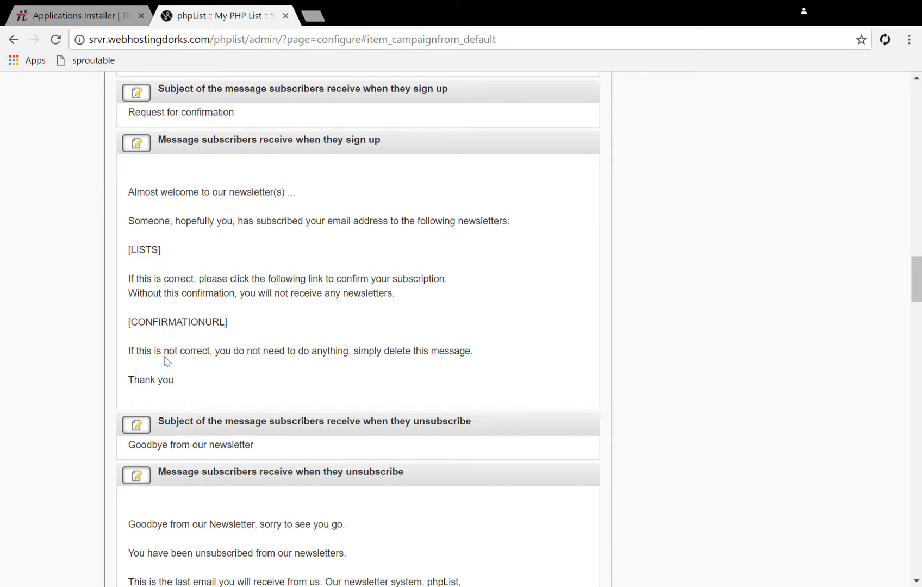
mouse_move(183, 171)
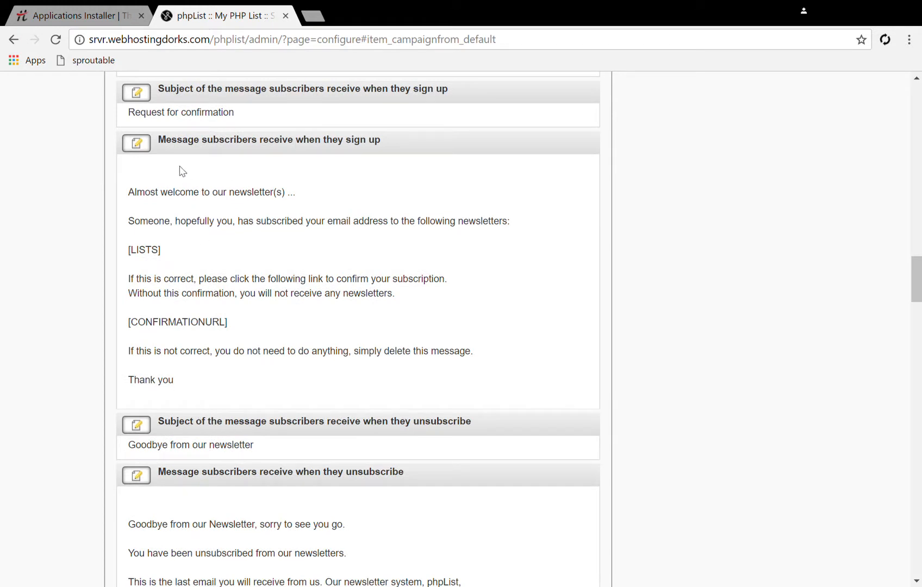
mouse_move(194, 153)
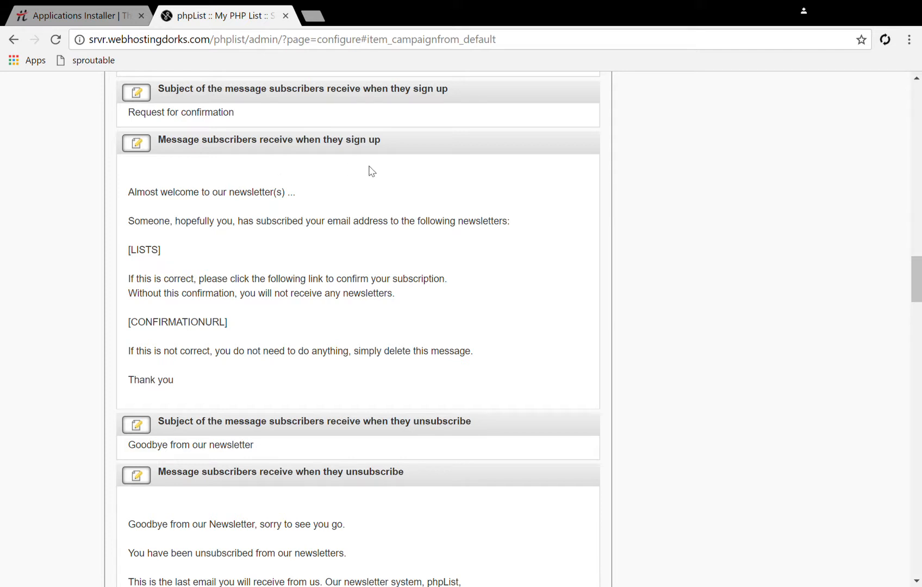
mouse_move(305, 168)
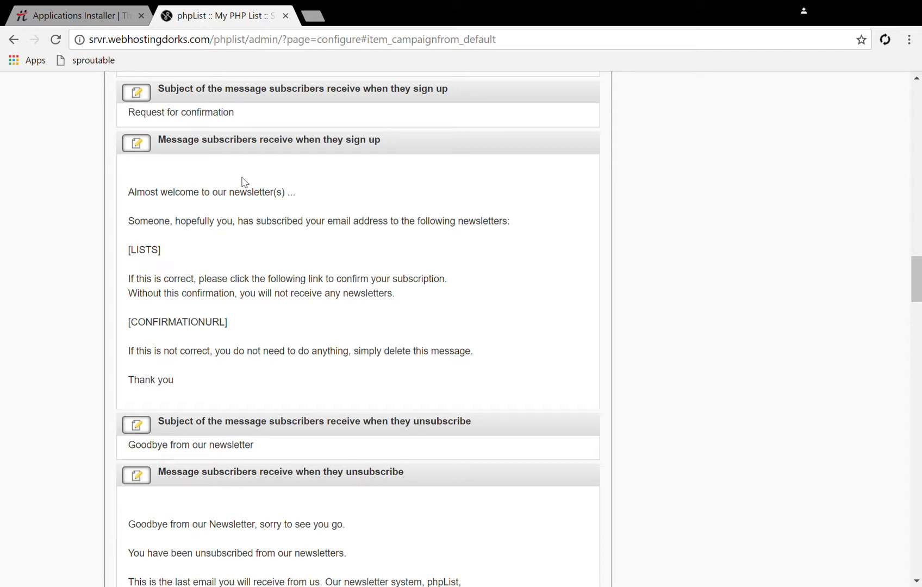
mouse_move(239, 394)
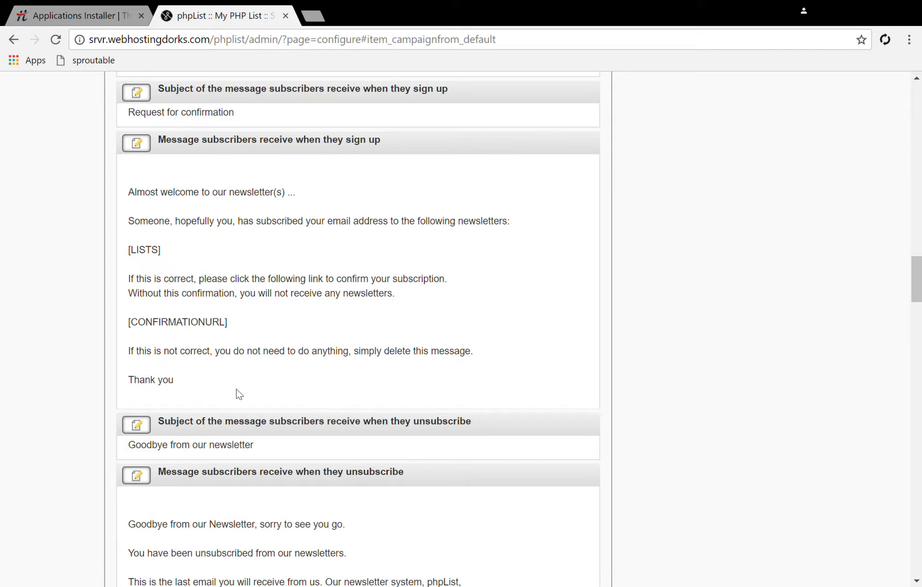
mouse_move(514, 379)
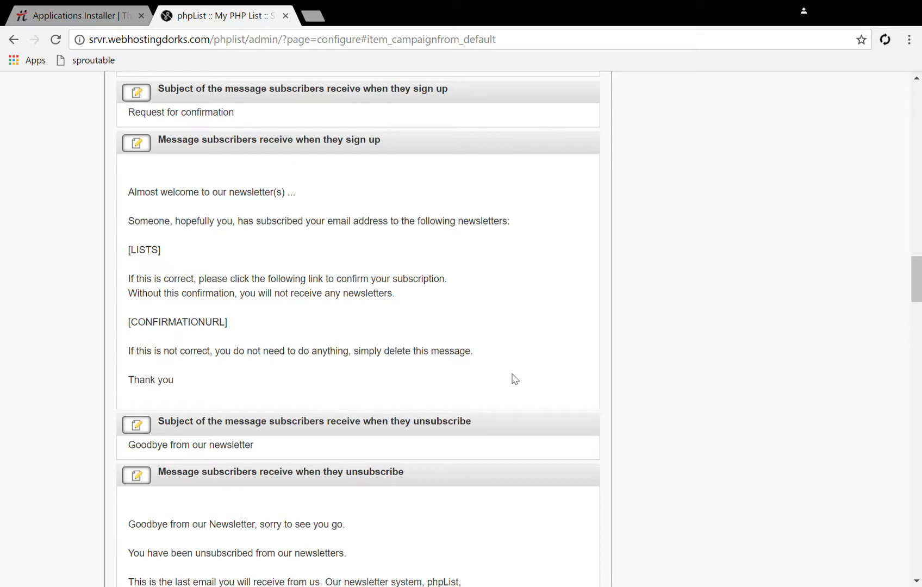
scroll("down", 3)
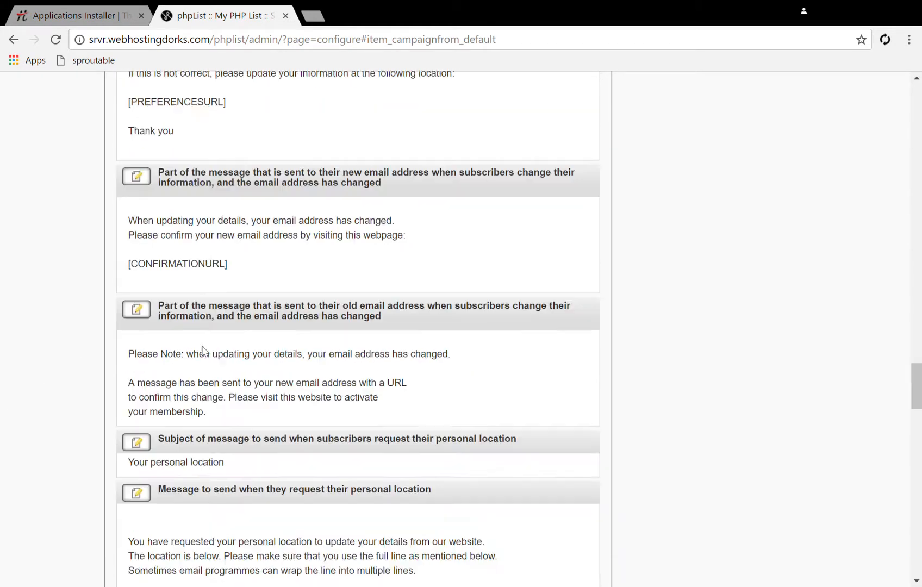
scroll("down", 3)
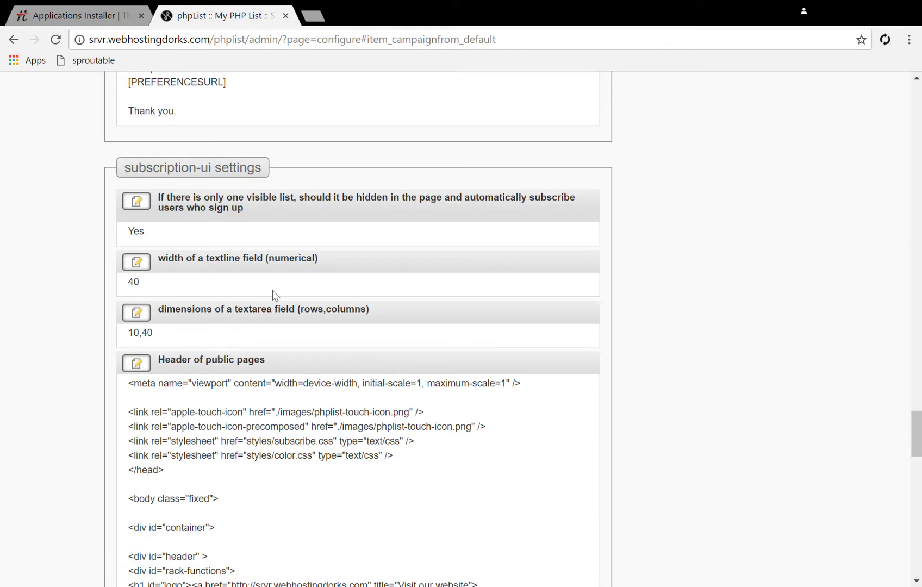
scroll("down", 3)
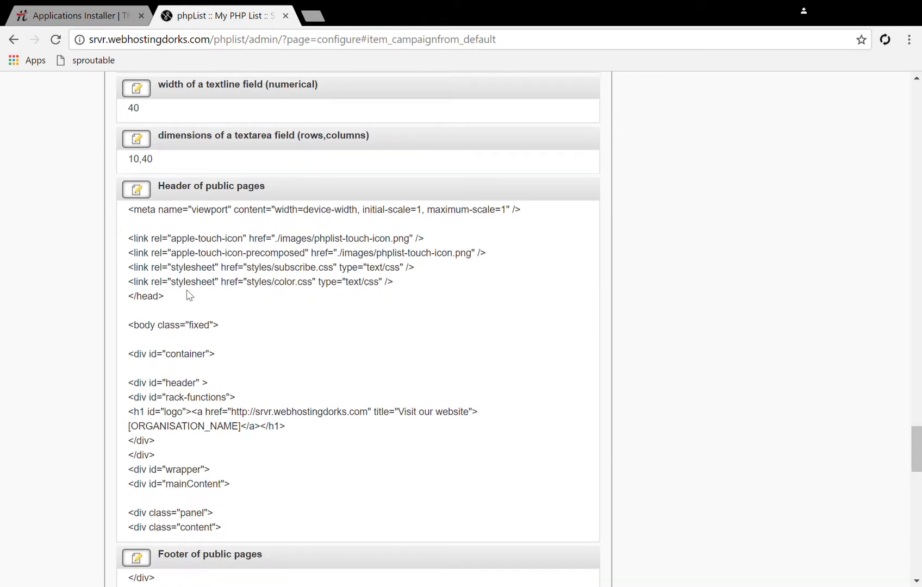
mouse_move(275, 257)
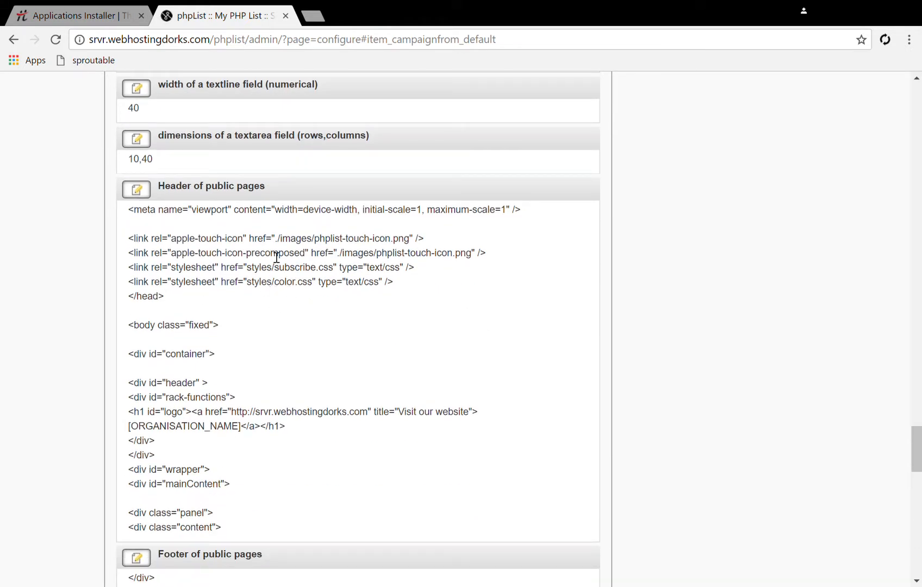
mouse_move(272, 364)
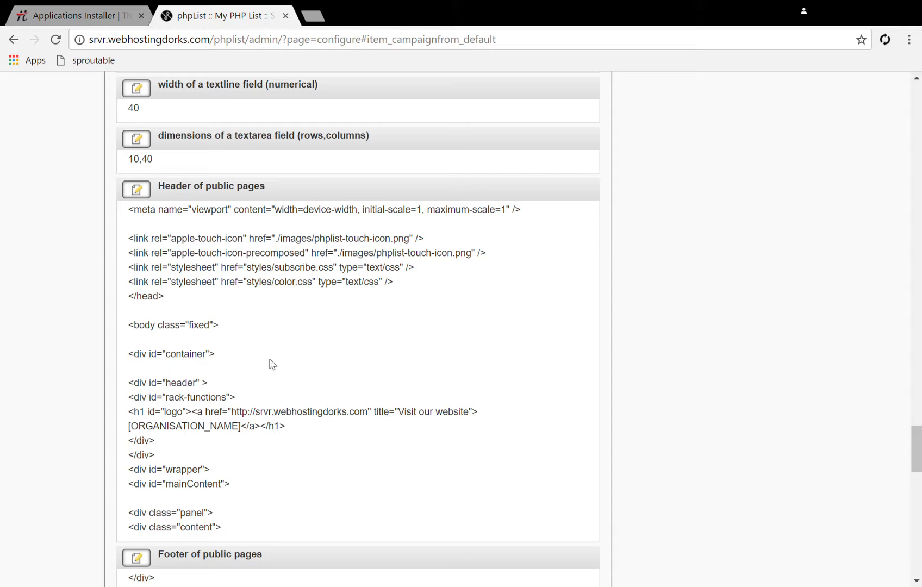
Open the public subscribe page in a new tab, then return to the admin footer settings.
left_click(71, 16)
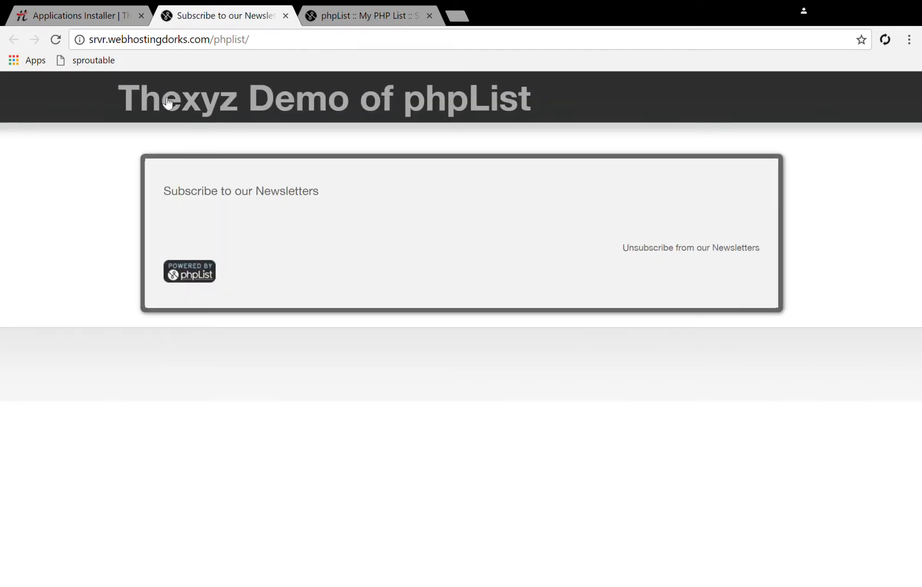
mouse_move(433, 86)
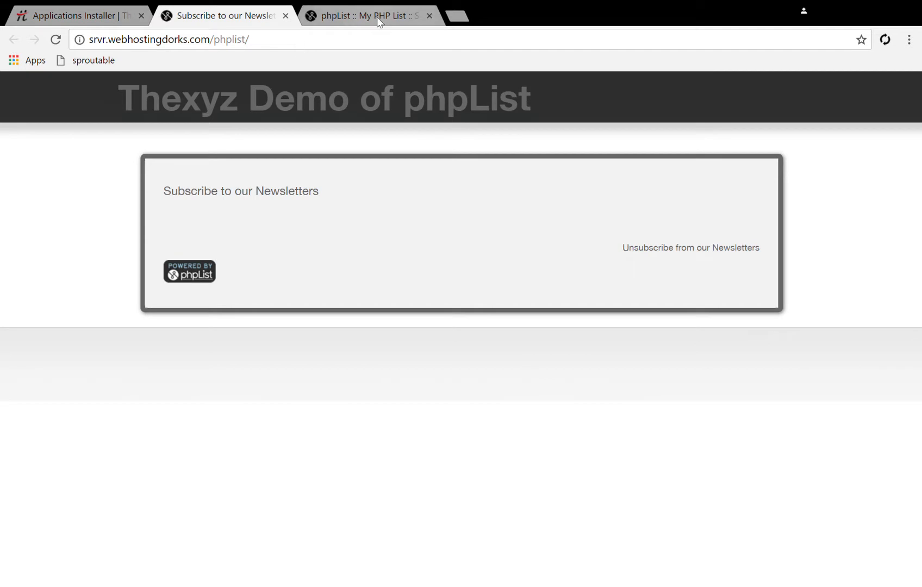
left_click(364, 15)
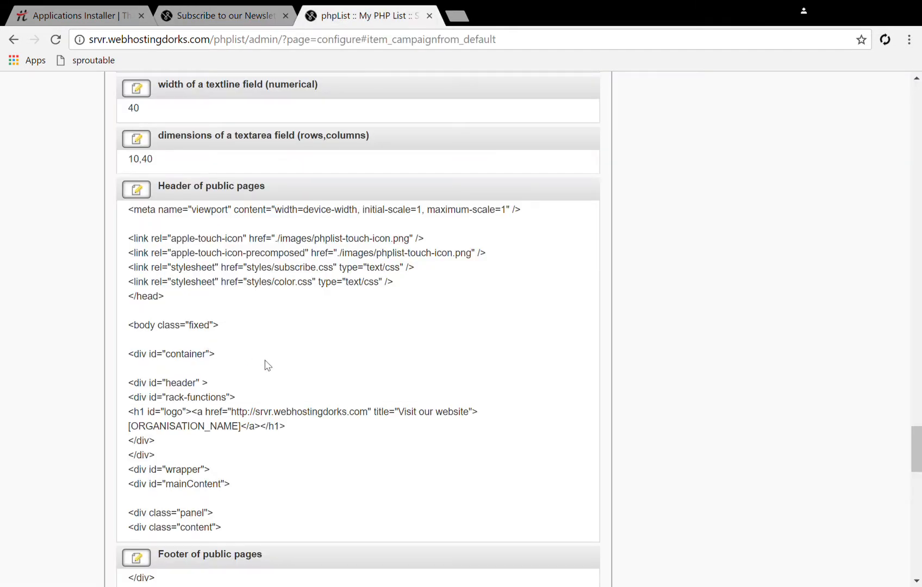
mouse_move(280, 441)
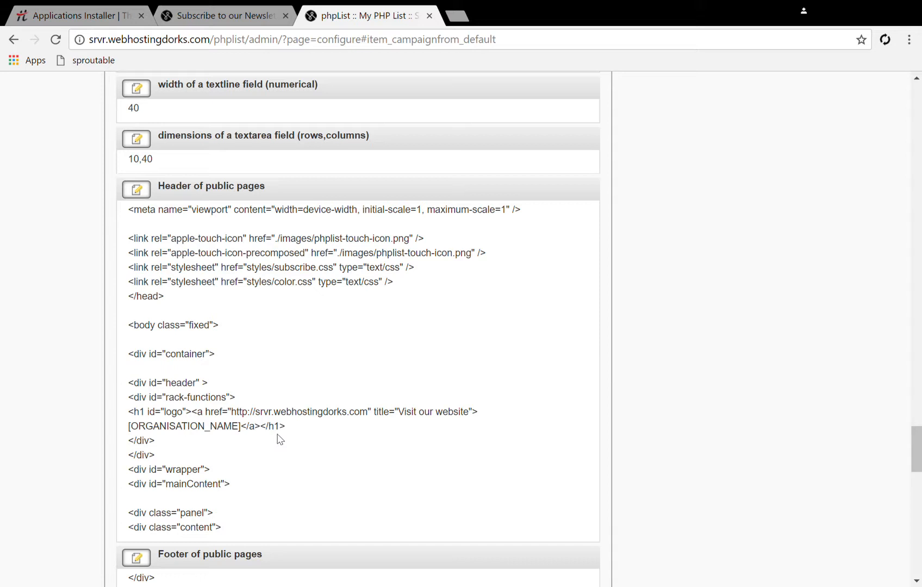
scroll("down", 3)
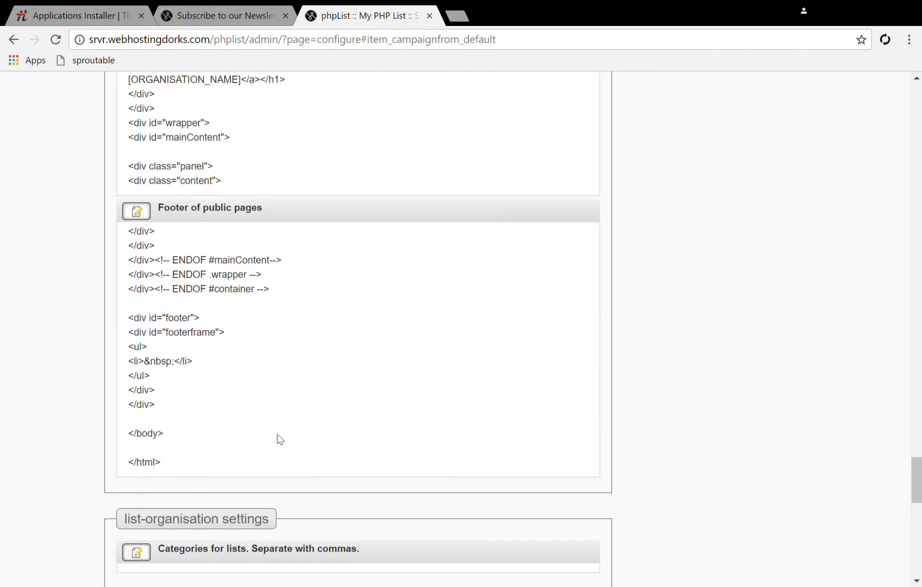
scroll("down", 3)
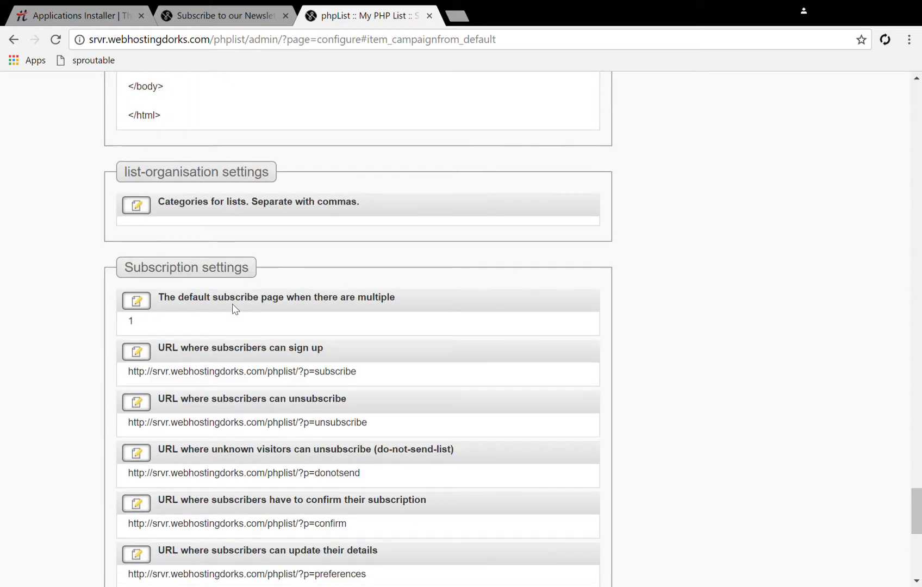
scroll("up", 3)
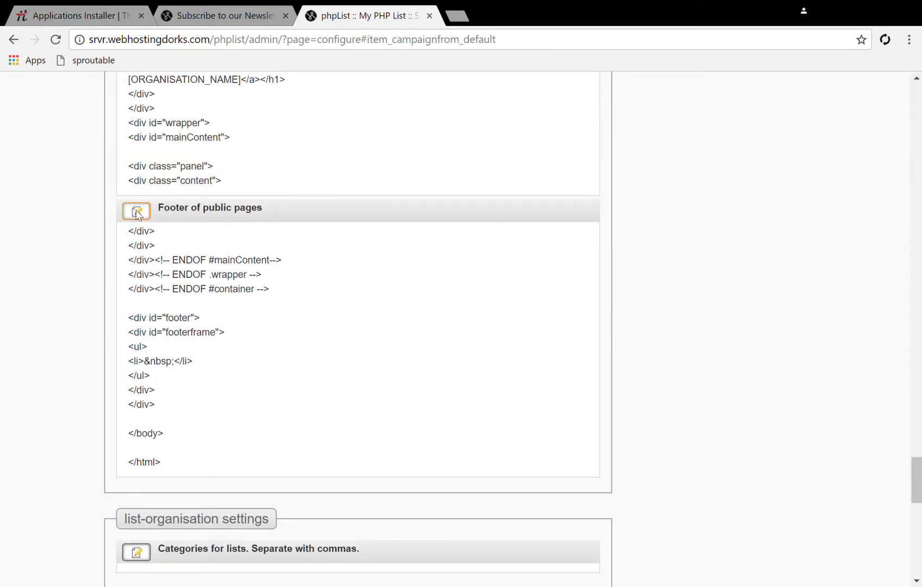
Add 'This is a test' before </body> in the public pages footer and save it.
left_click(136, 211)
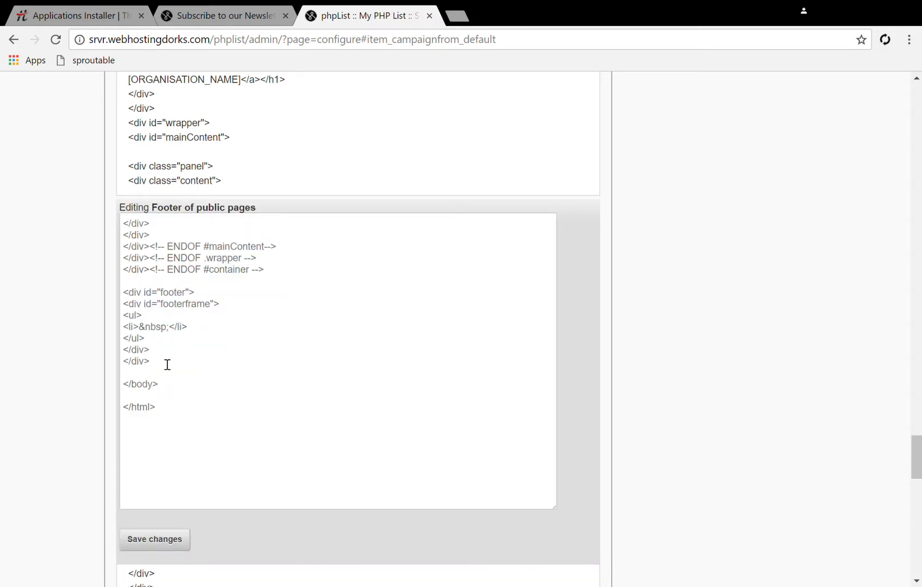
type("Th")
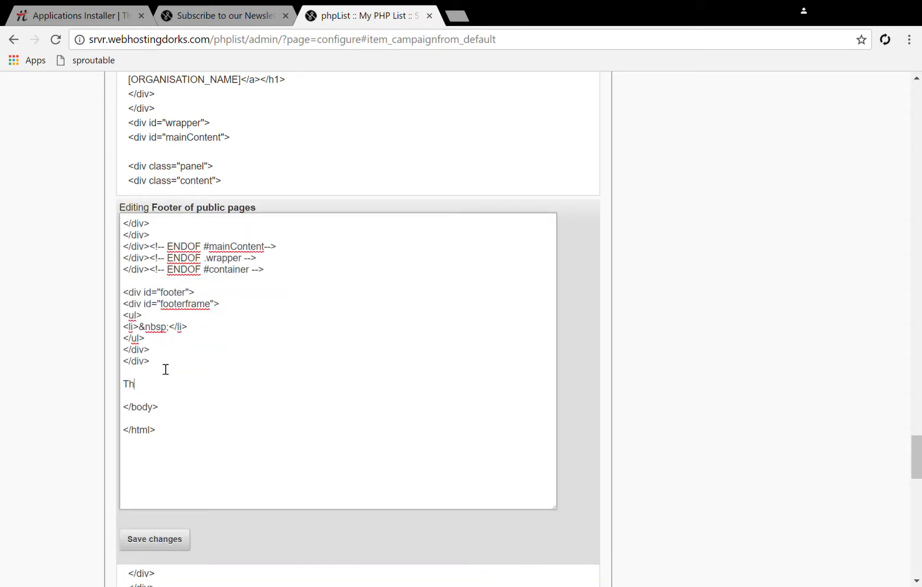
type("is is a tes")
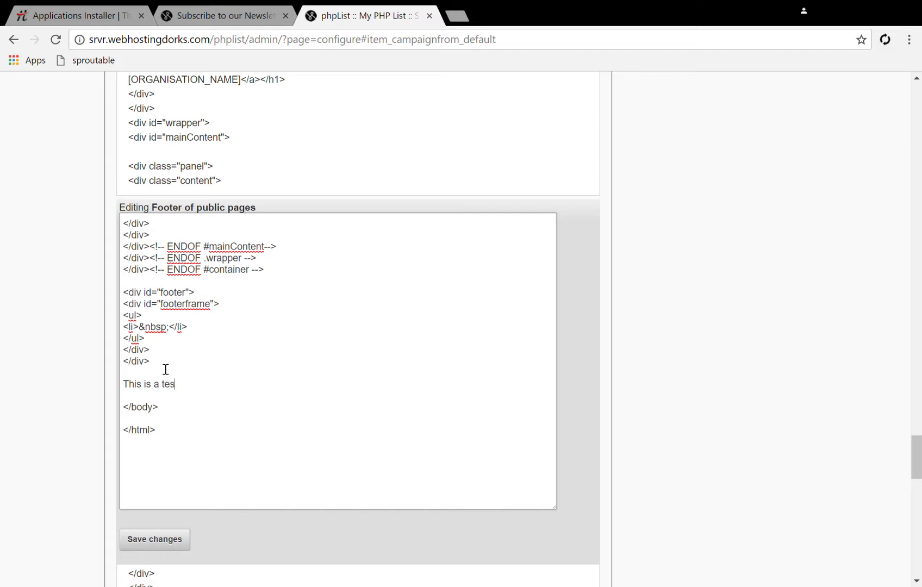
type("t")
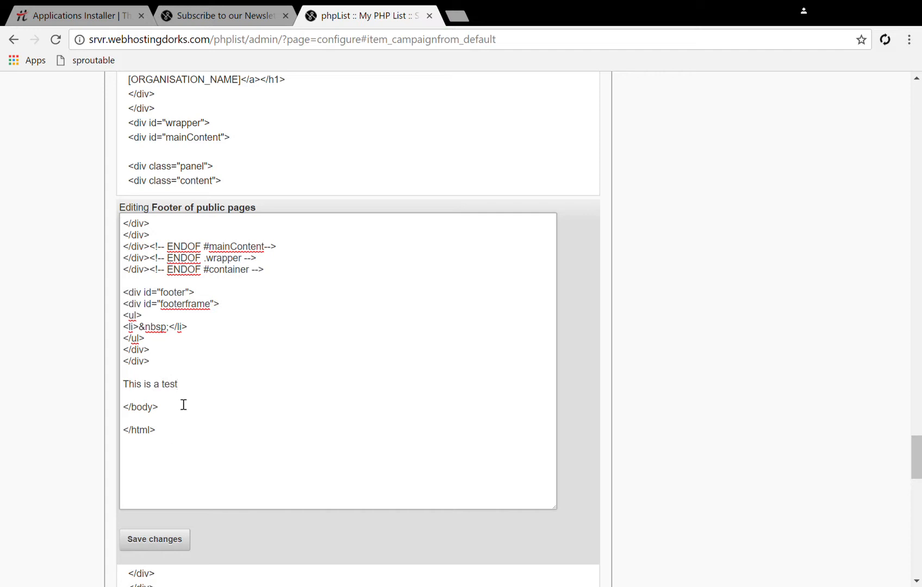
left_click(154, 539)
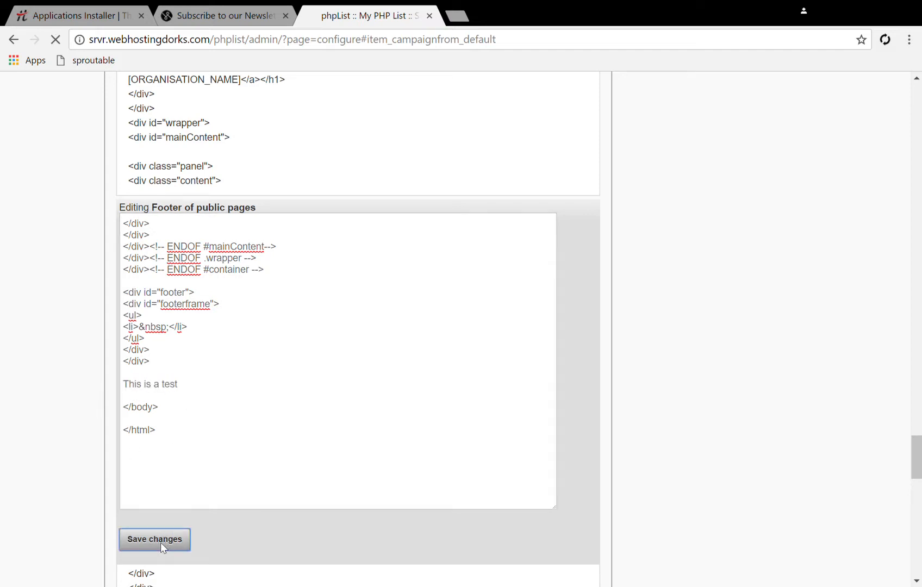
left_click(154, 539)
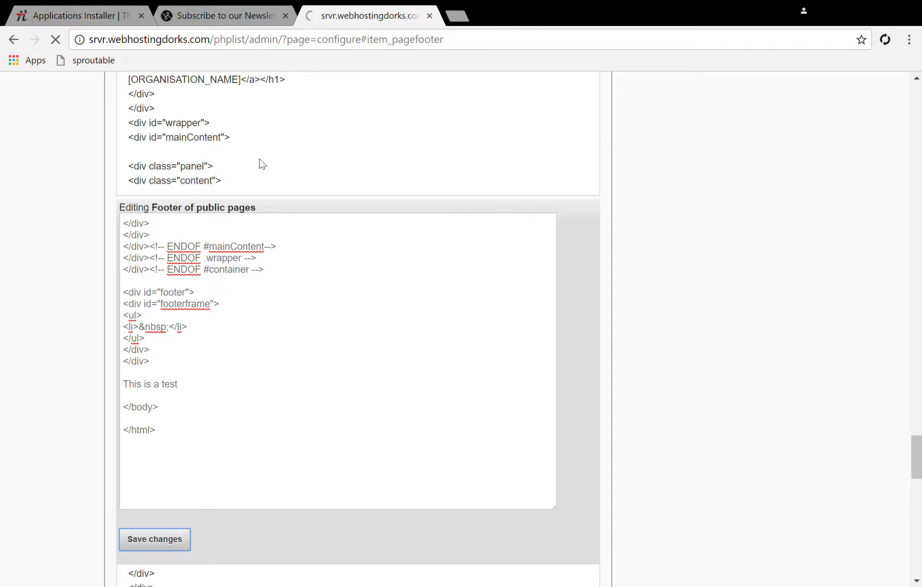
left_click(221, 15)
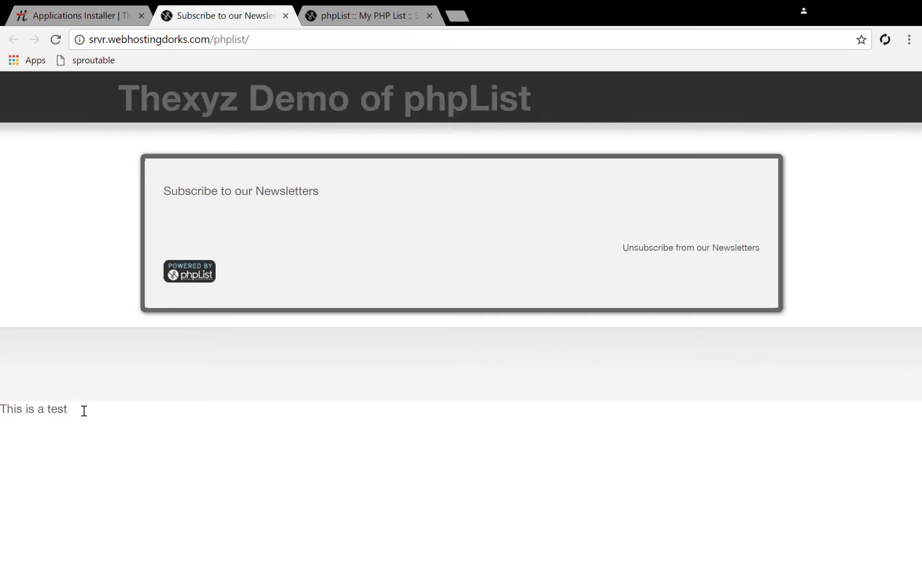
Check the 'This is a test' footer on the subscribe page, then browse admin settings again.
double_click(34, 409)
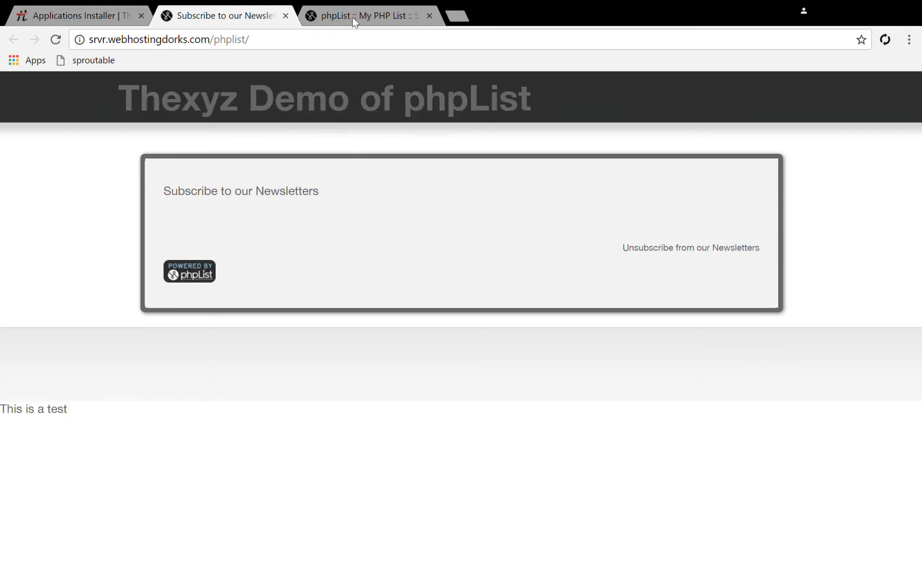
left_click(365, 15)
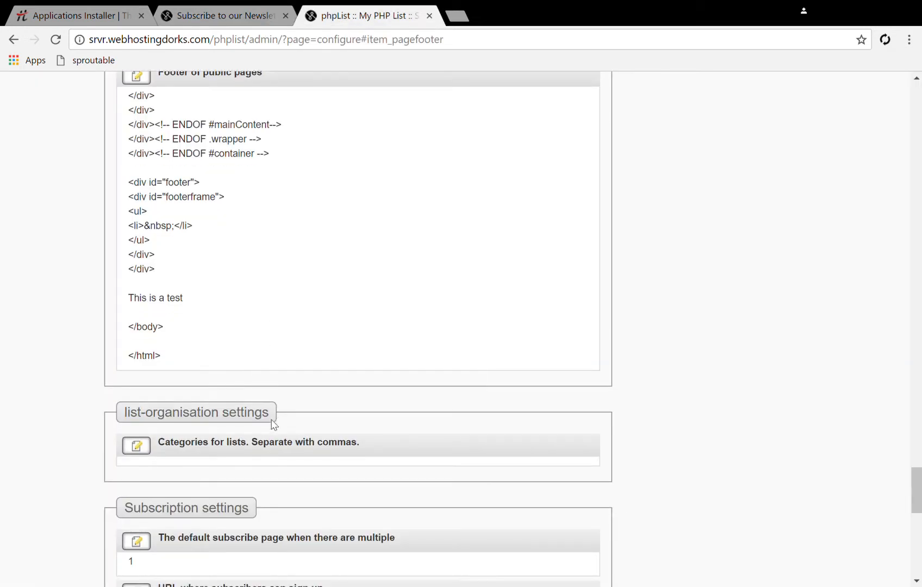
scroll("down", 3)
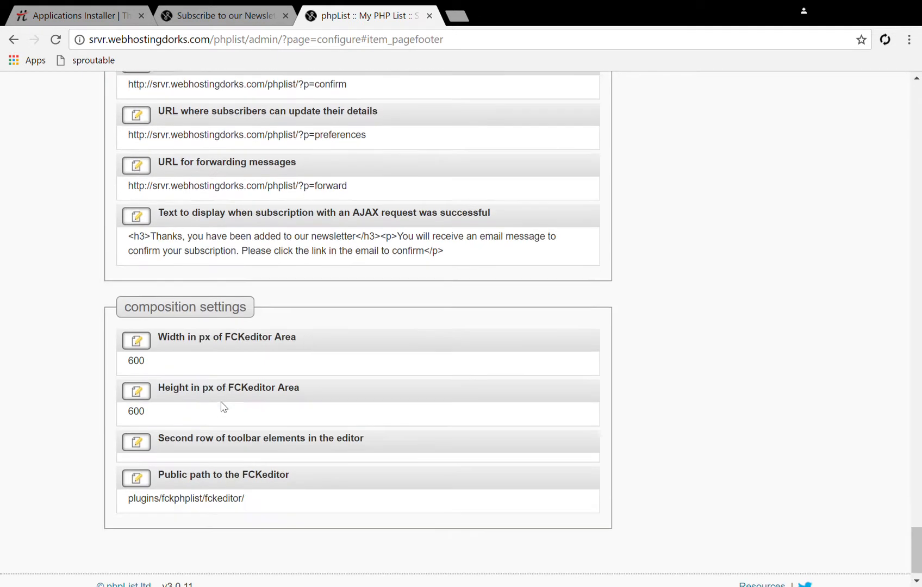
scroll("down", 3)
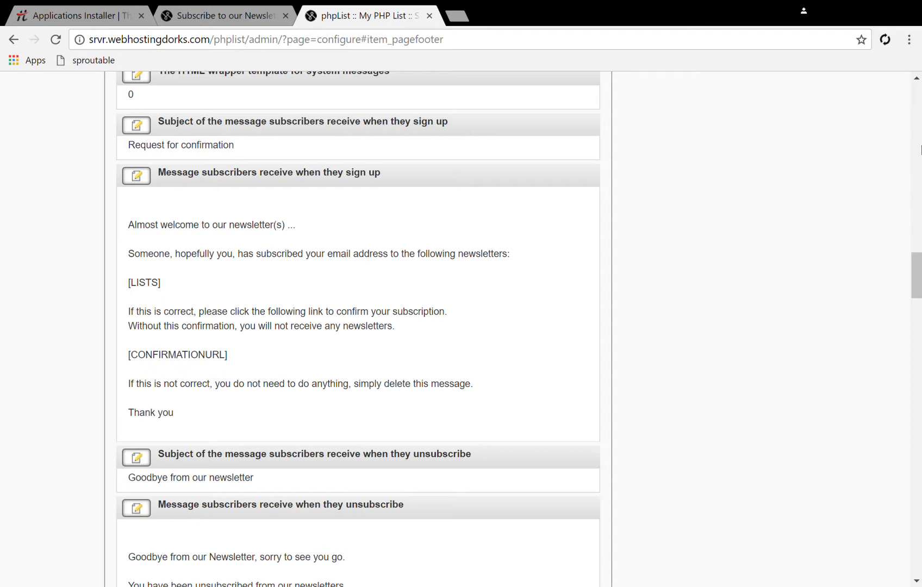
scroll("down", 3)
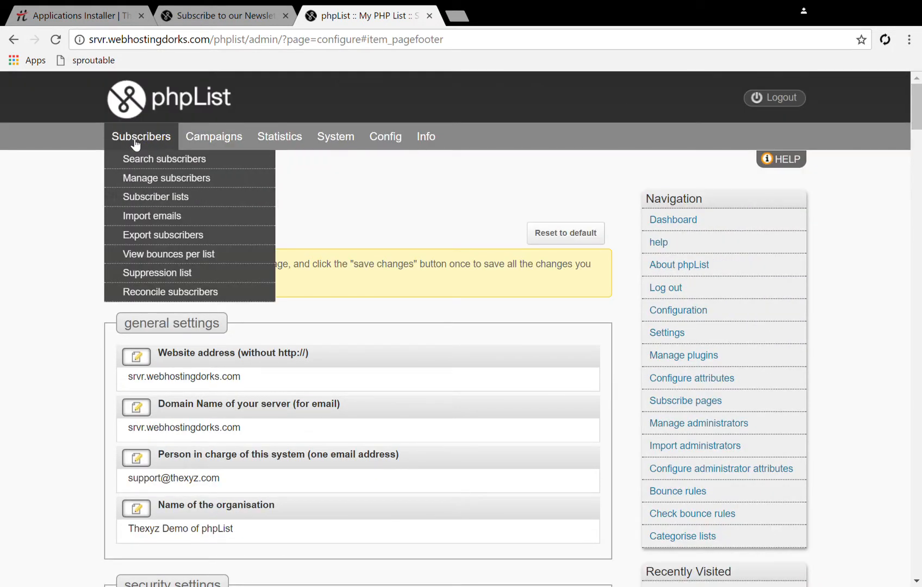
Review the test and newsletter subscriber lists and start adding a new list.
left_click(156, 196)
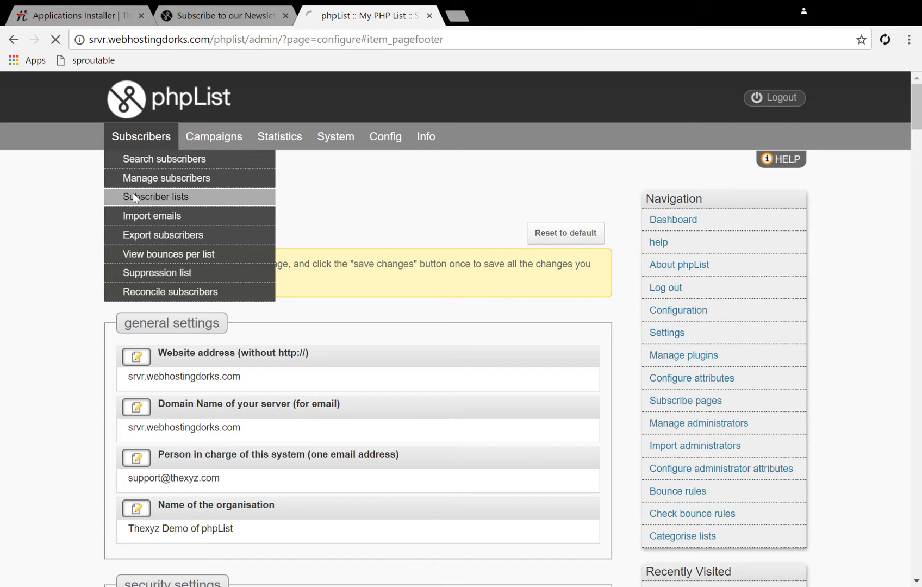
left_click(156, 197)
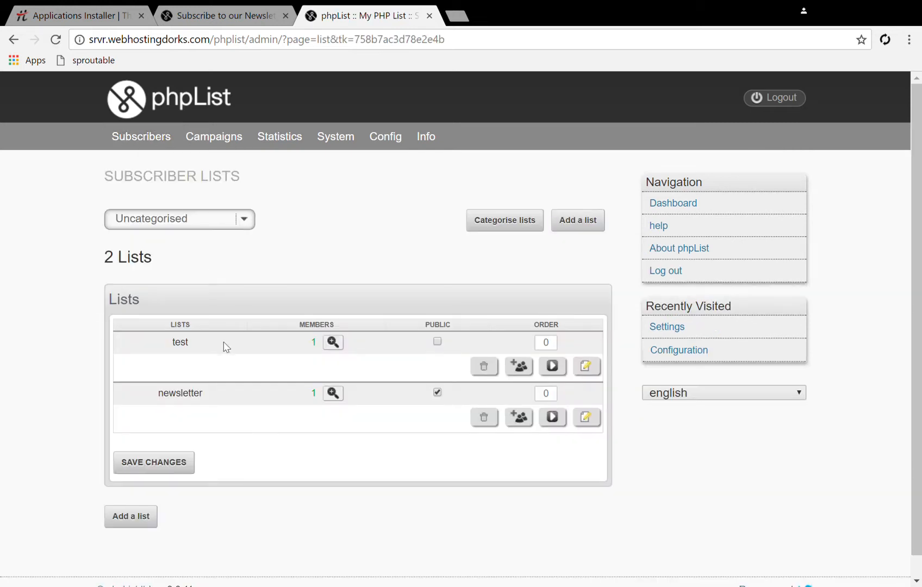
mouse_move(189, 405)
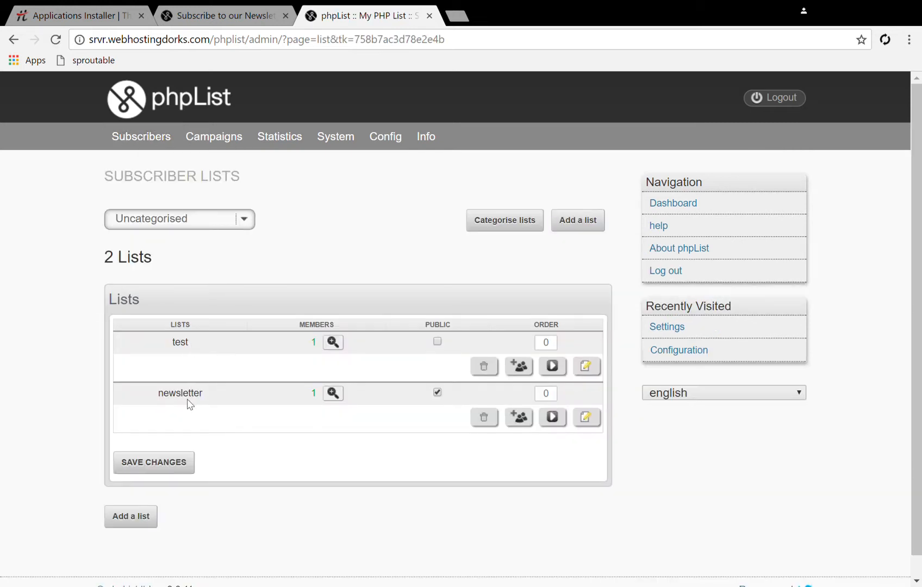
mouse_move(450, 336)
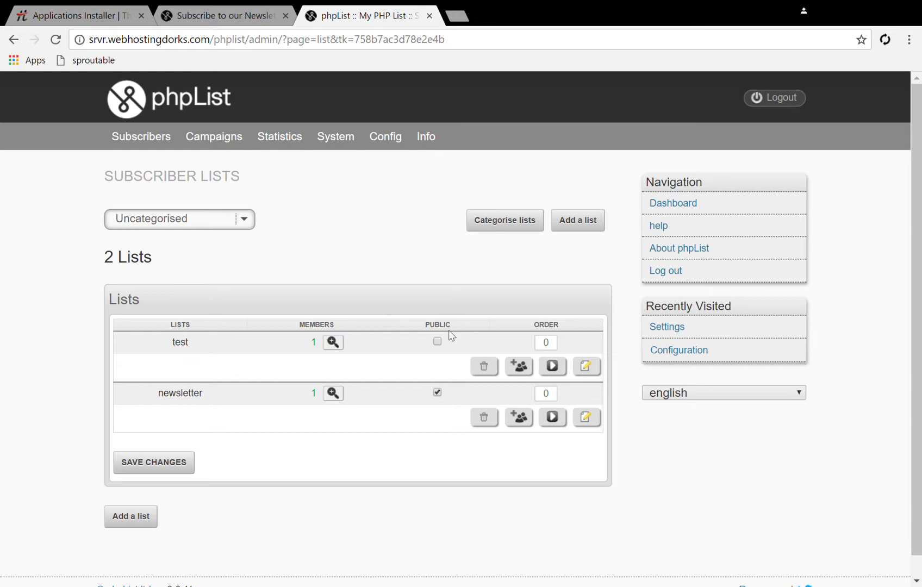
mouse_move(180, 300)
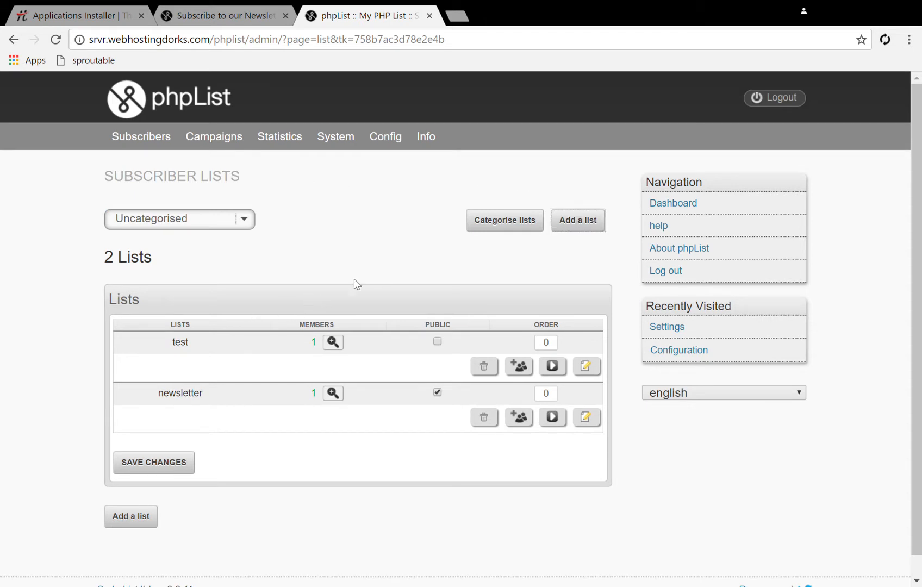
left_click(578, 221)
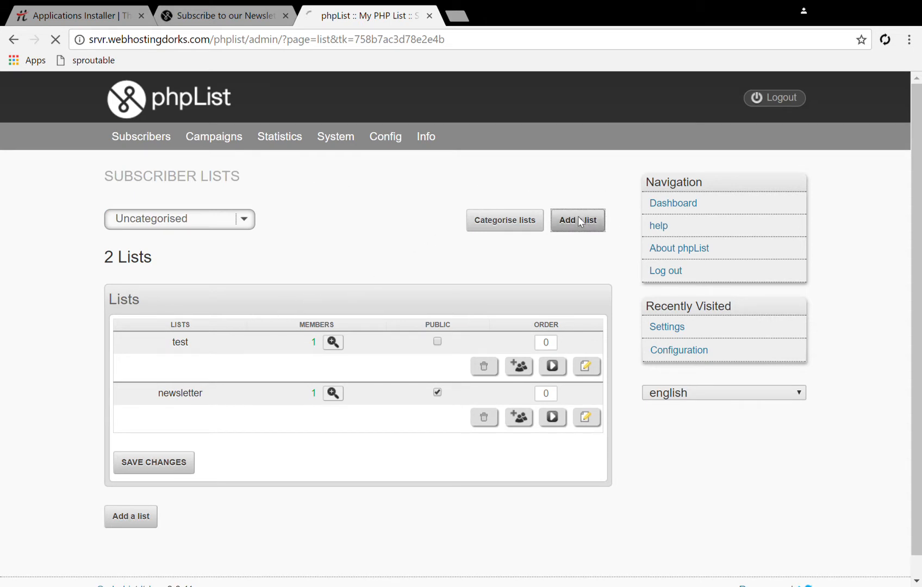
Create public list 'youtube' with description 'This is a demo list' and save it.
left_click(577, 220)
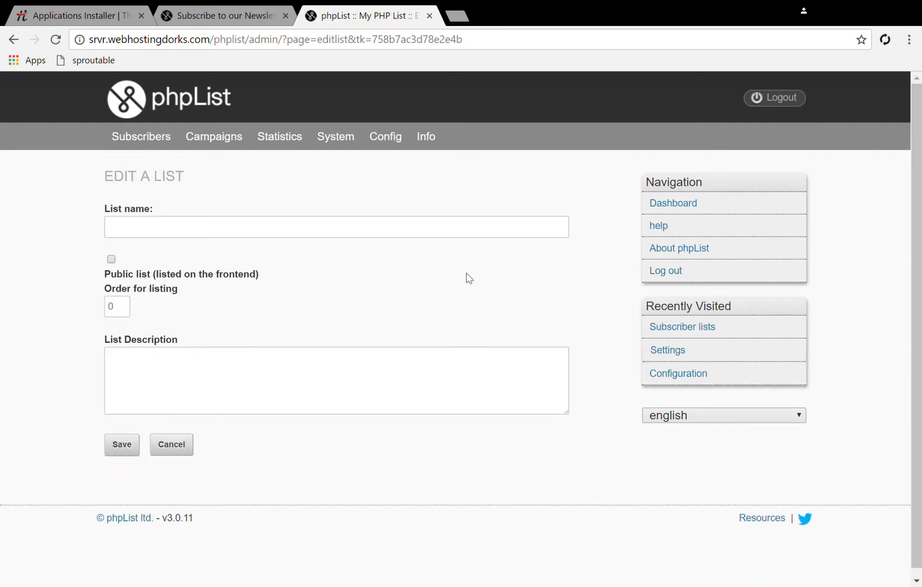
type("yo")
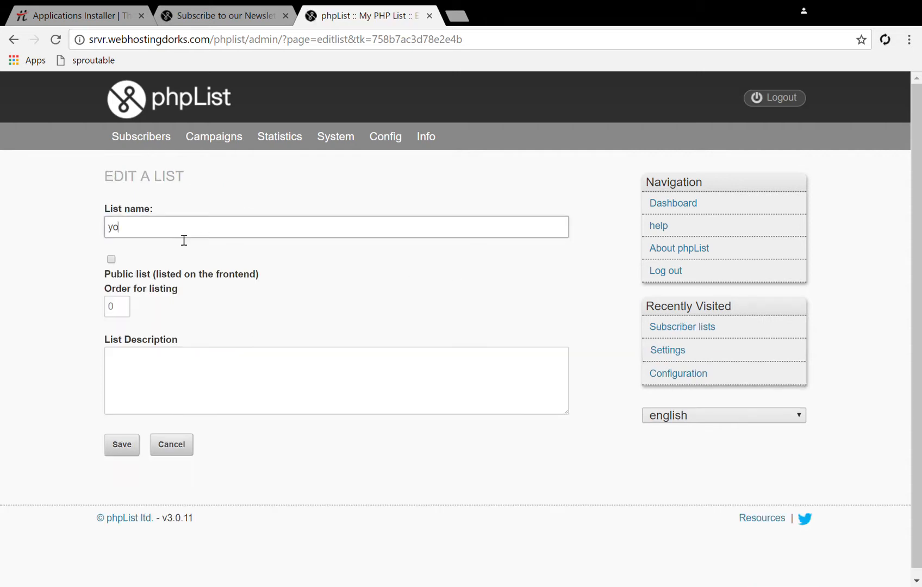
type("utube")
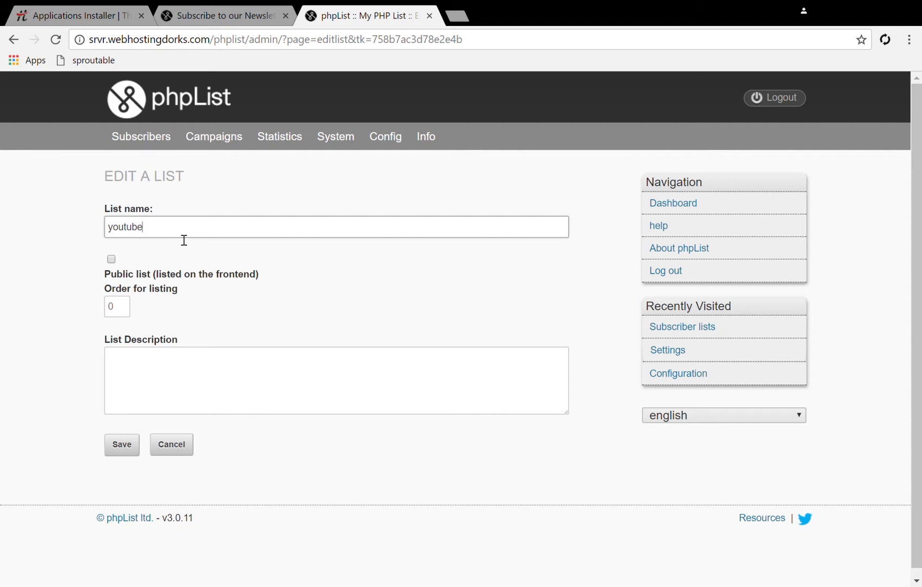
left_click(111, 259)
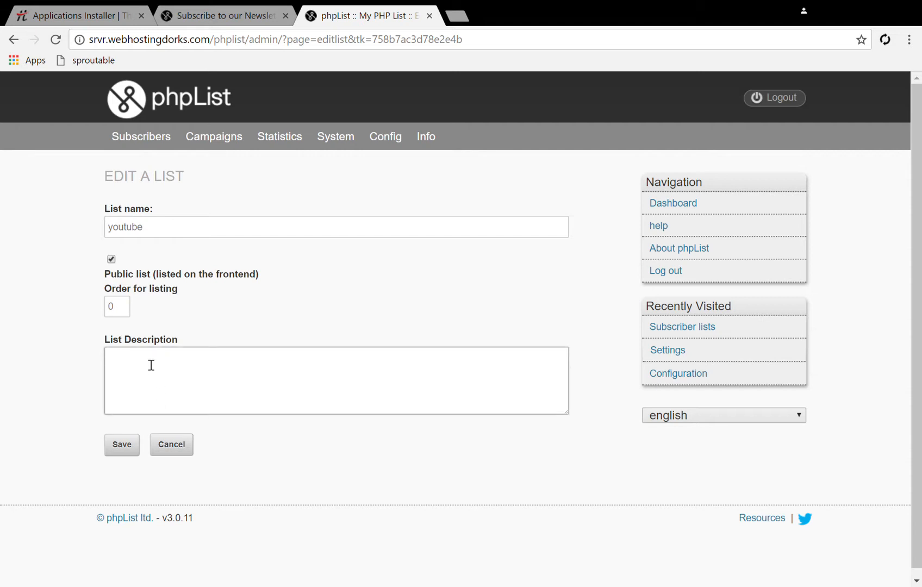
type("This is a demo list")
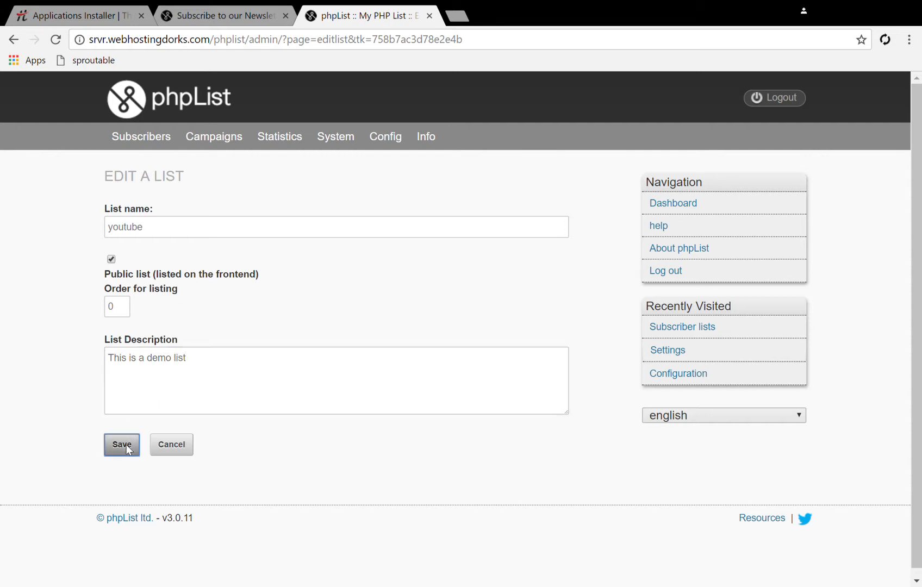
left_click(122, 444)
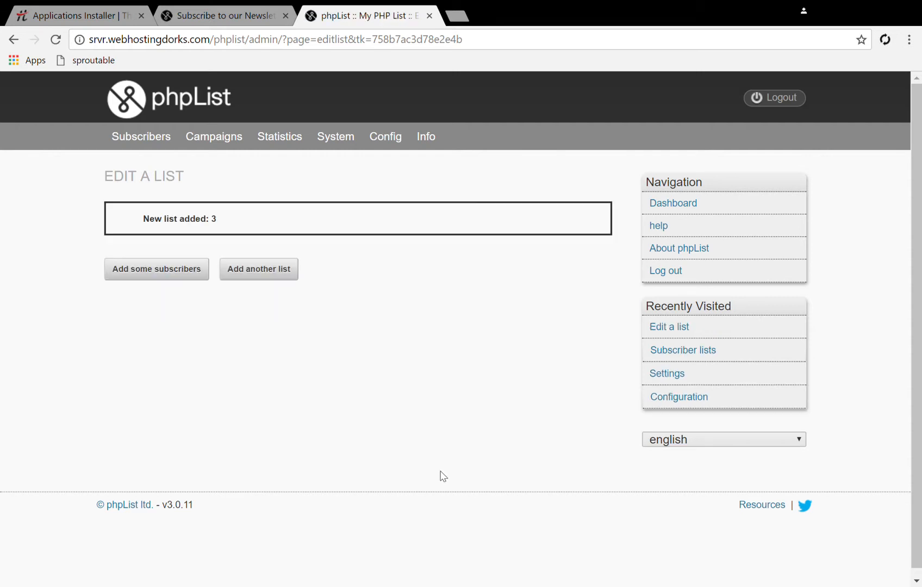
mouse_move(667, 373)
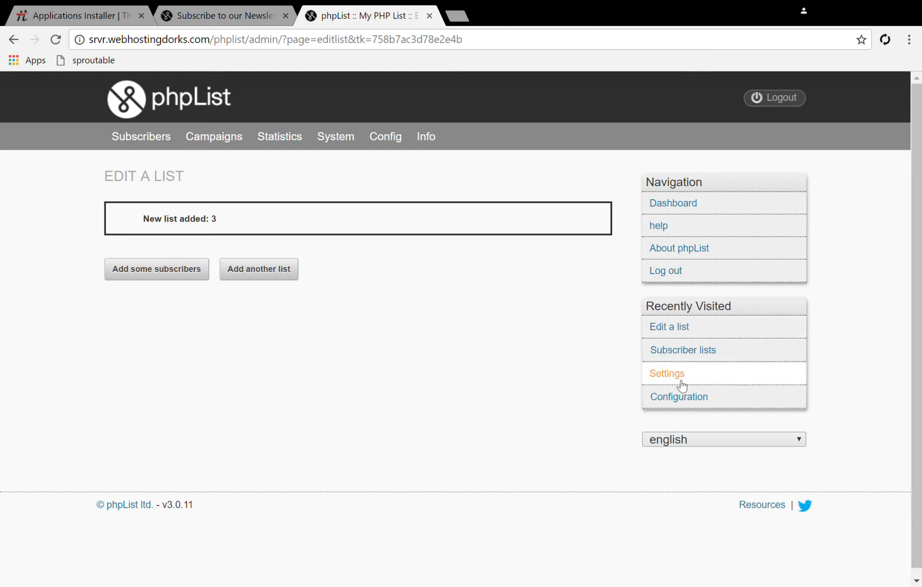
Dismiss the confirmation, open Config > Subscribe pages, then view the public newsletter tab.
left_click(141, 136)
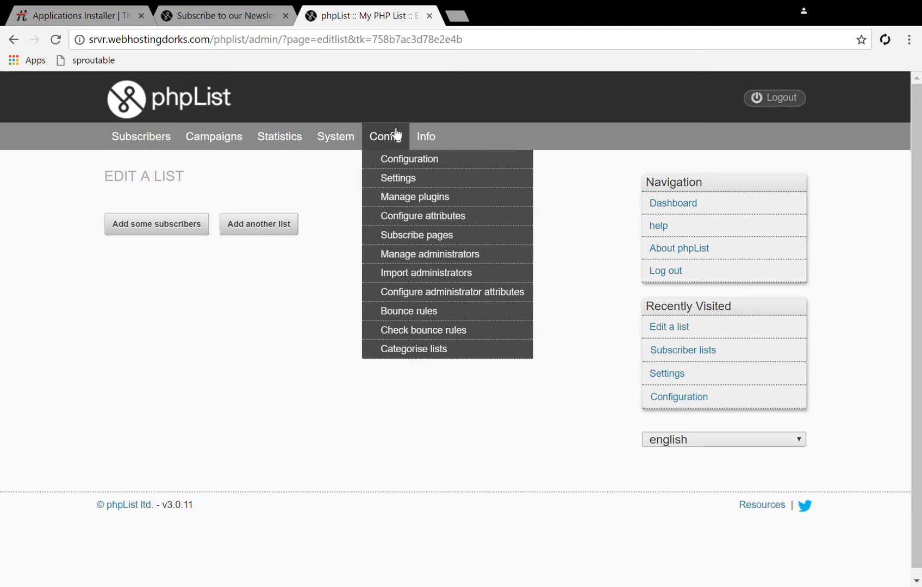
left_click(417, 235)
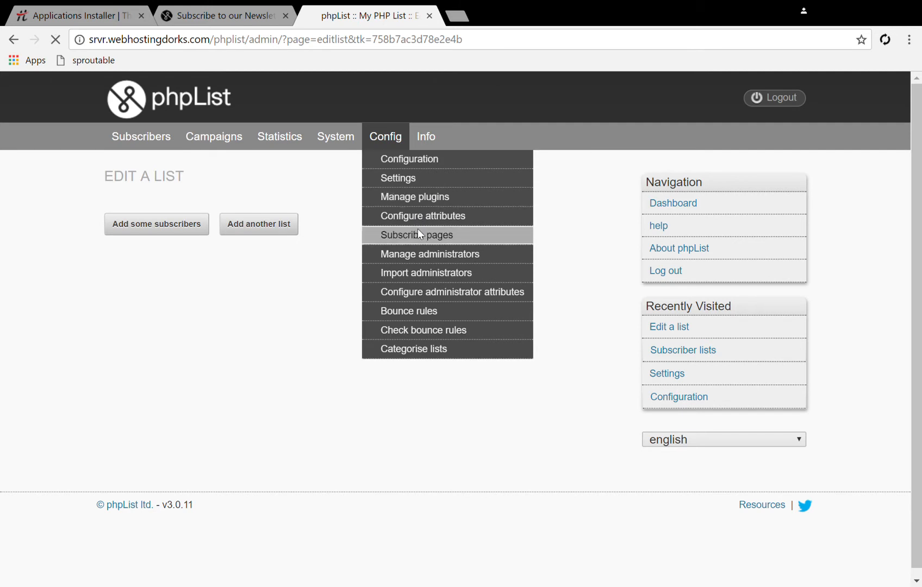
left_click(417, 235)
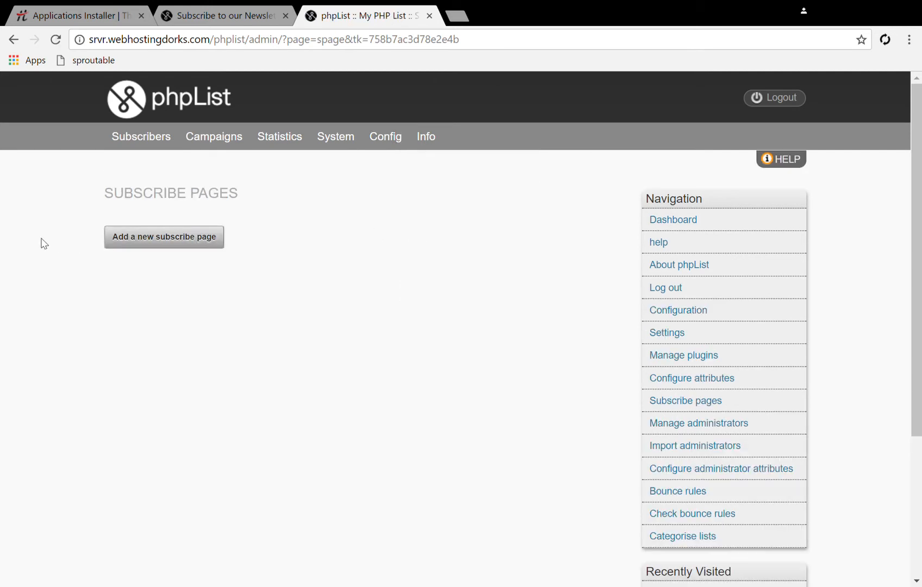
left_click(224, 15)
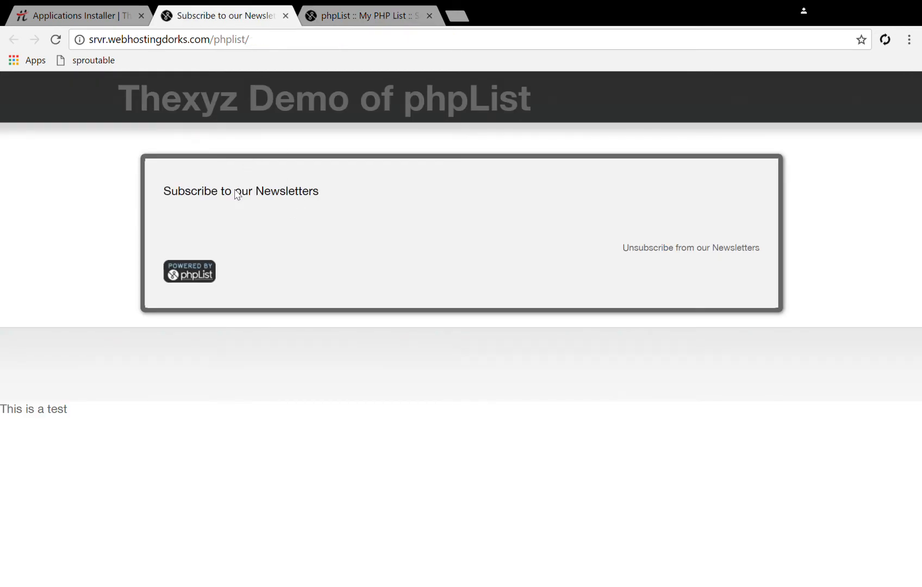
Check the public subscribe form lists youtube with its demo description, then return to the control panel.
left_click(240, 191)
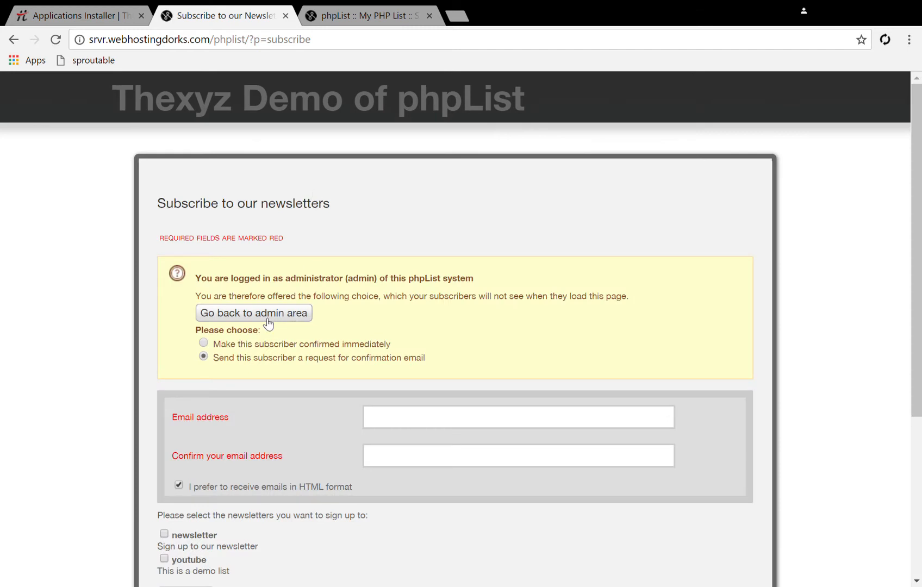
mouse_move(281, 378)
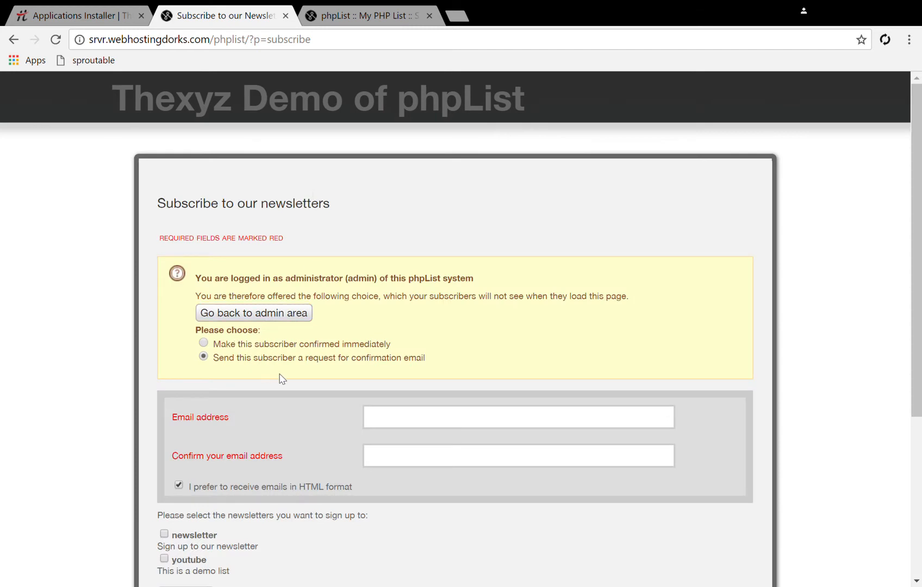
scroll("down", 3)
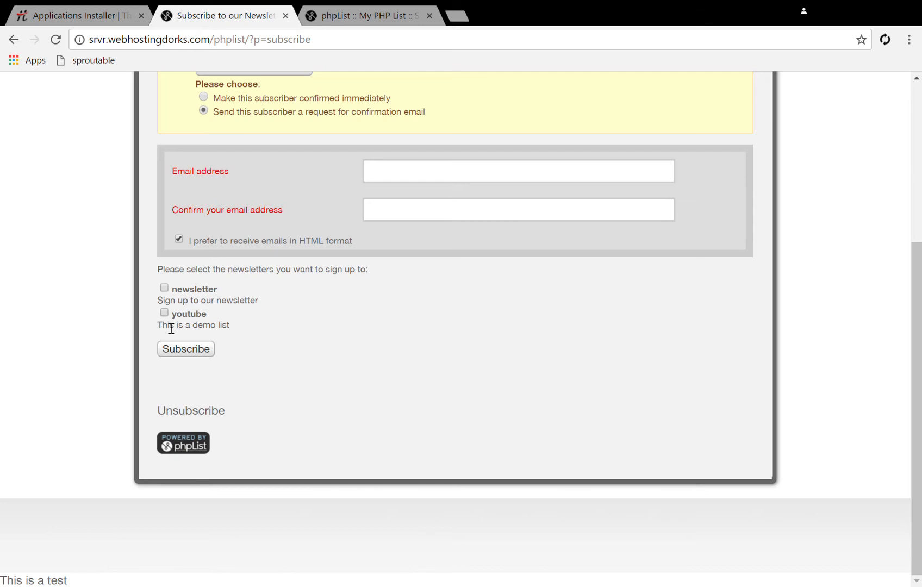
mouse_move(172, 327)
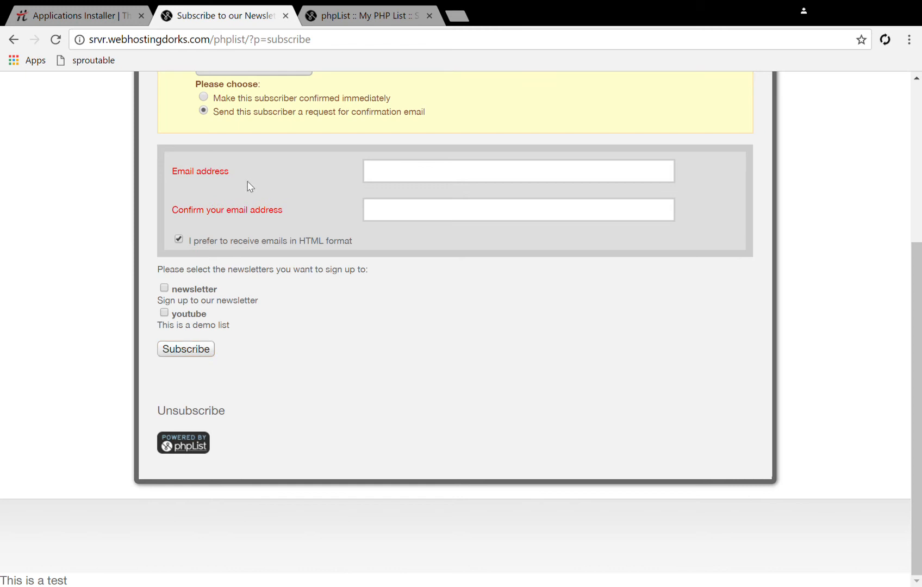
mouse_move(153, 360)
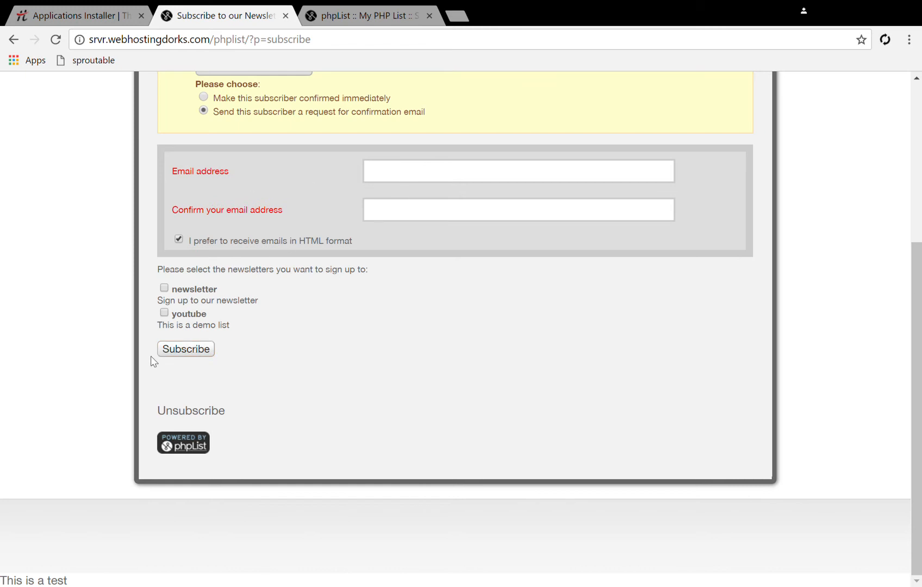
left_click(75, 15)
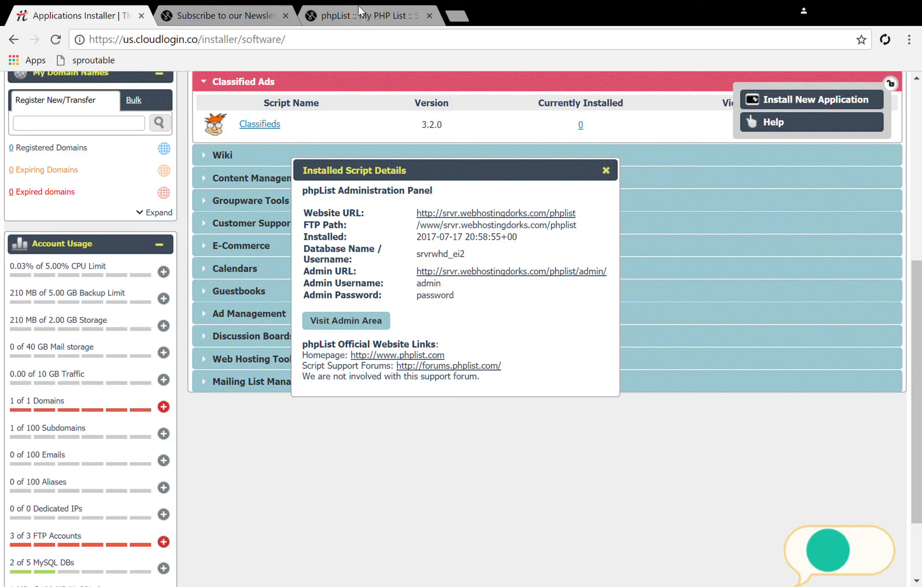
Return to the phpList admin tab showing the empty Subscribe pages section.
left_click(345, 321)
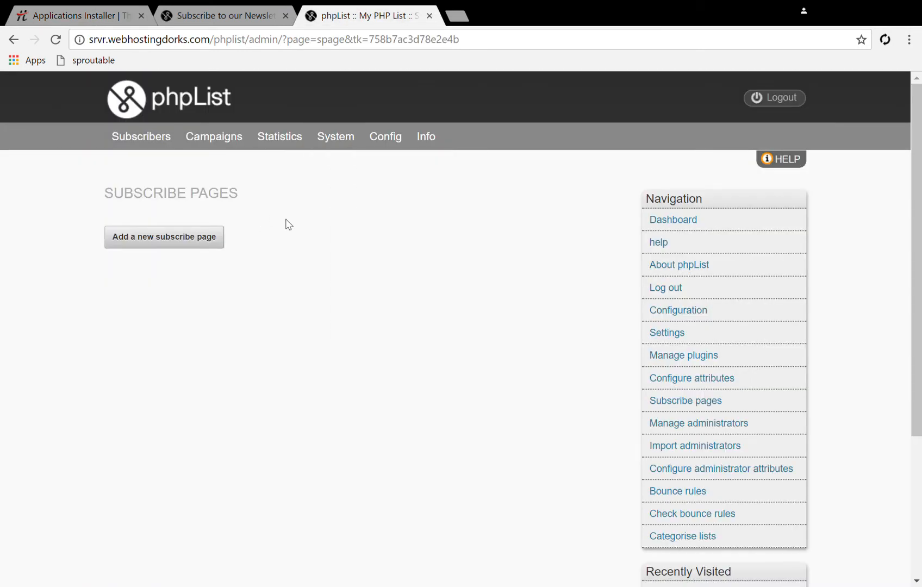
mouse_move(694, 445)
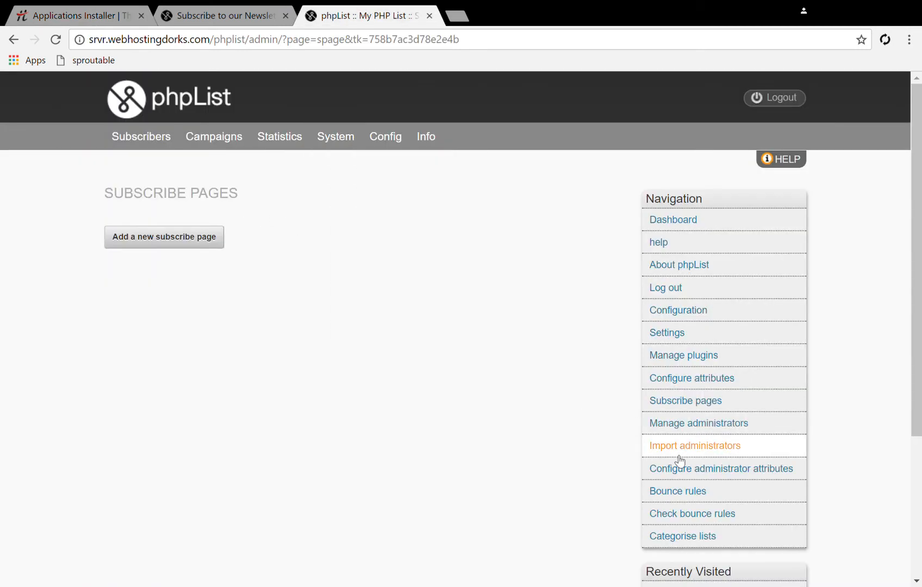
mouse_move(102, 10)
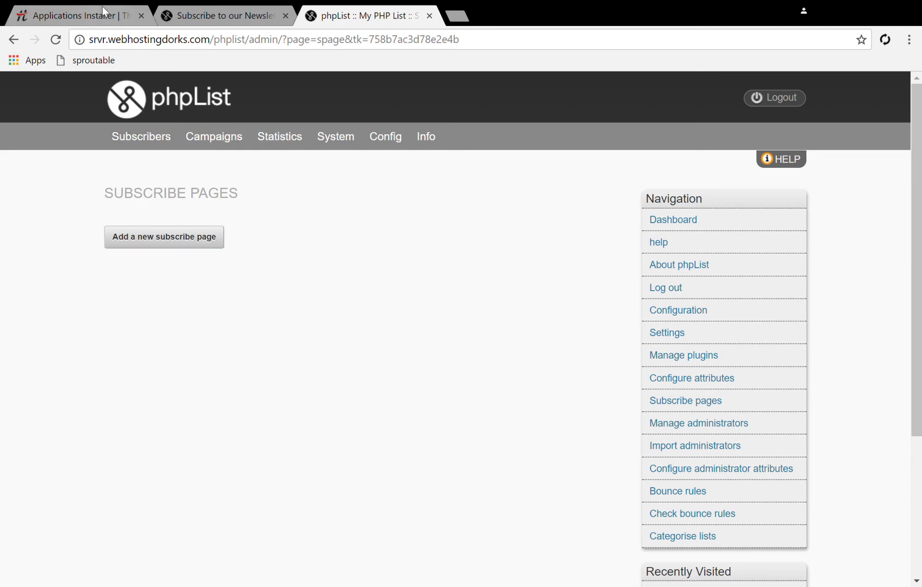
left_click(70, 16)
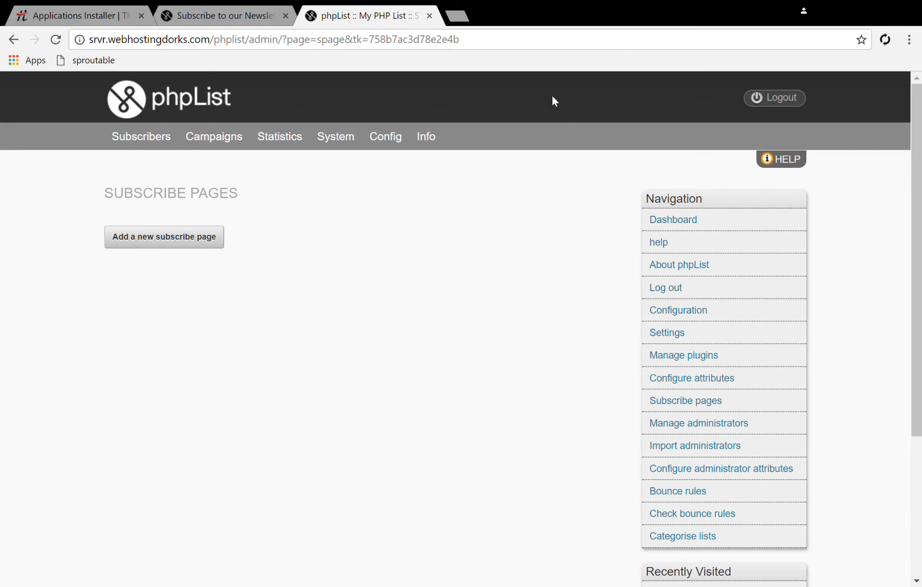
Open the System maintenance page and glance at the Statistics menu.
left_click(336, 136)
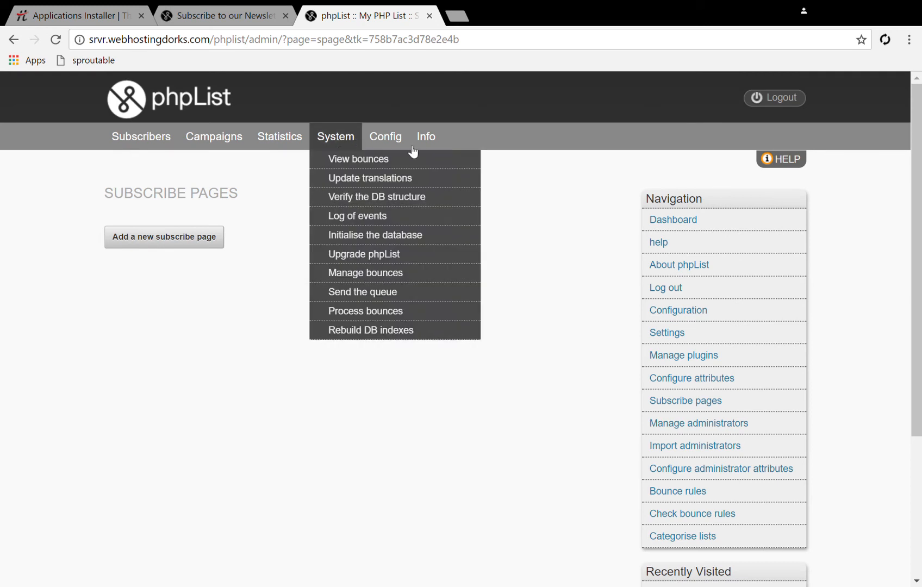
mouse_move(359, 159)
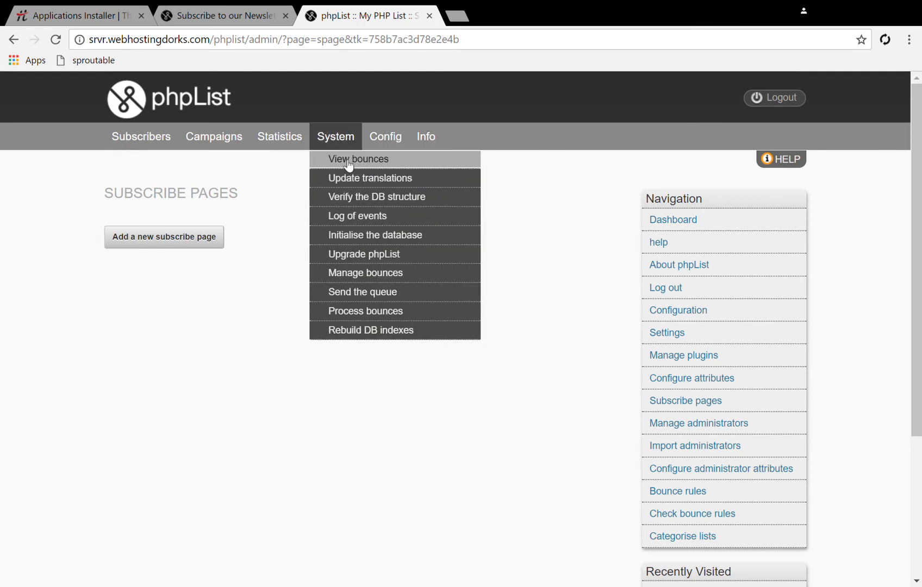
left_click(336, 136)
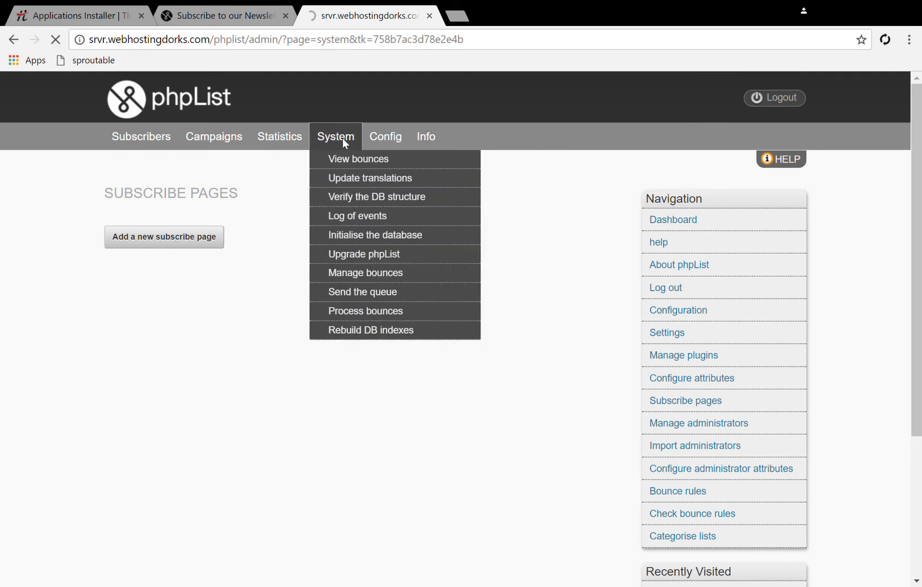
left_click(335, 136)
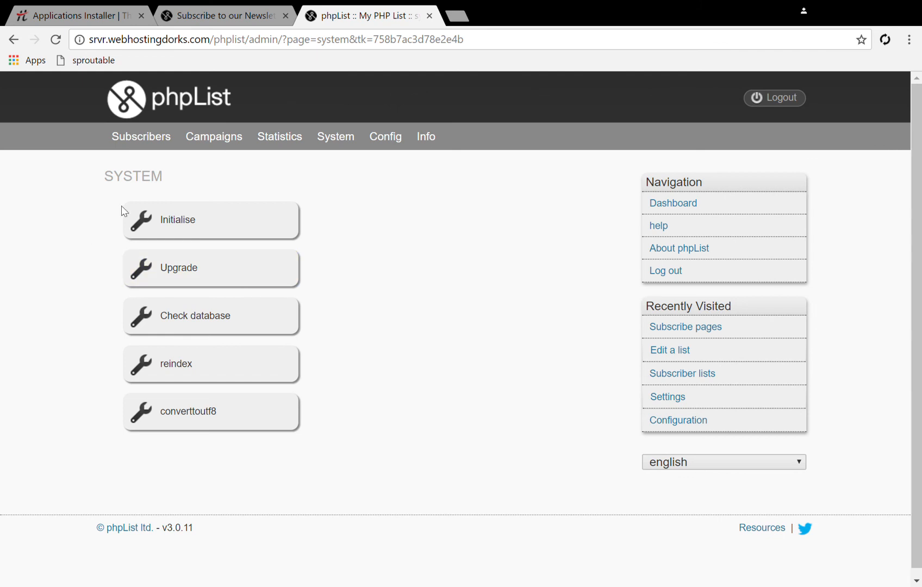
left_click(279, 136)
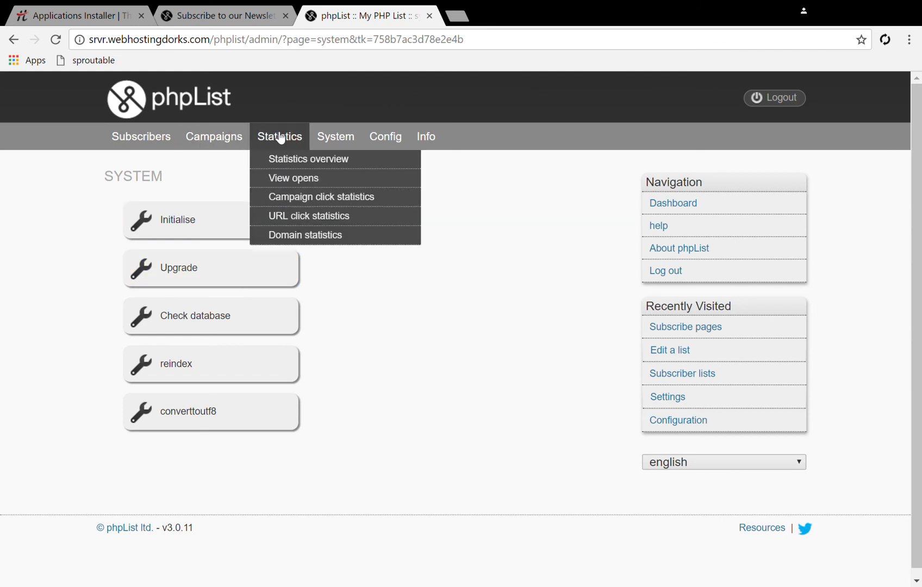
mouse_move(537, 126)
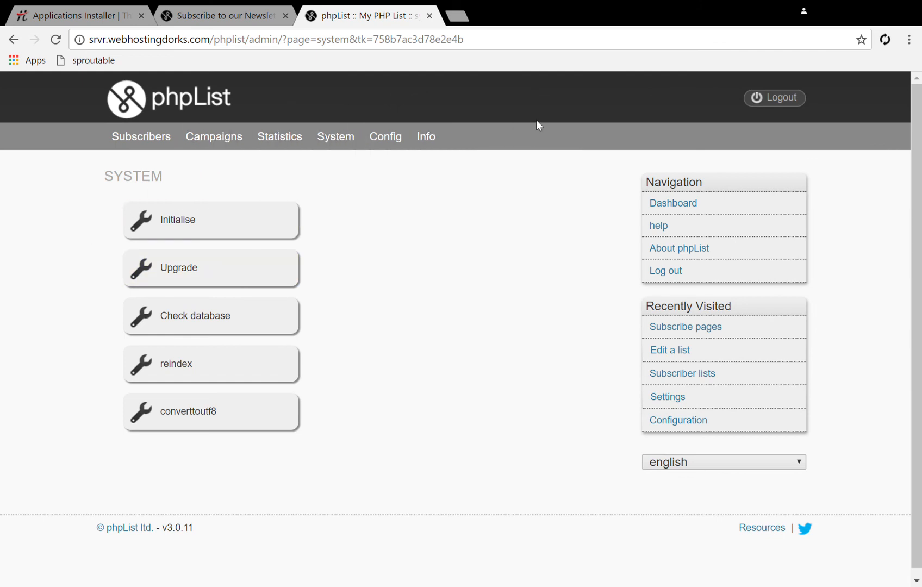
mouse_move(781, 138)
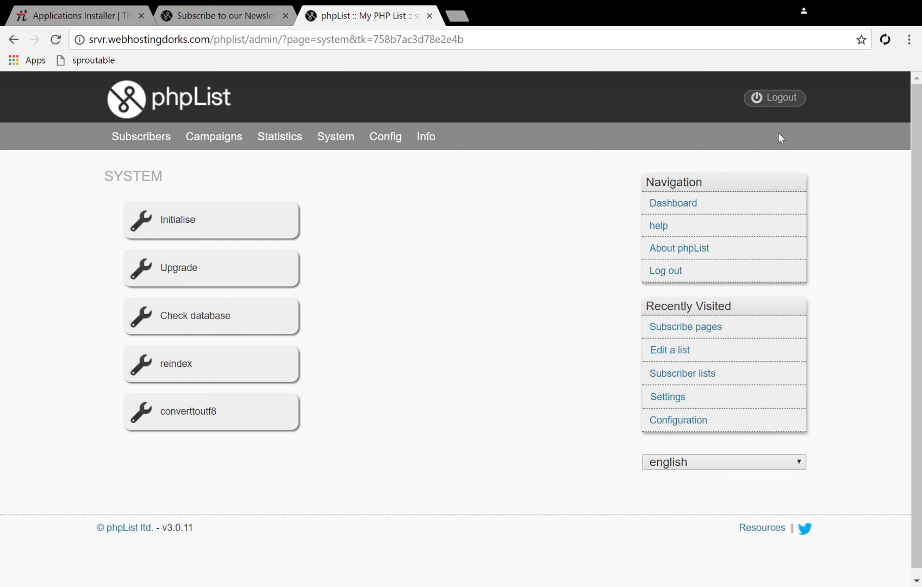